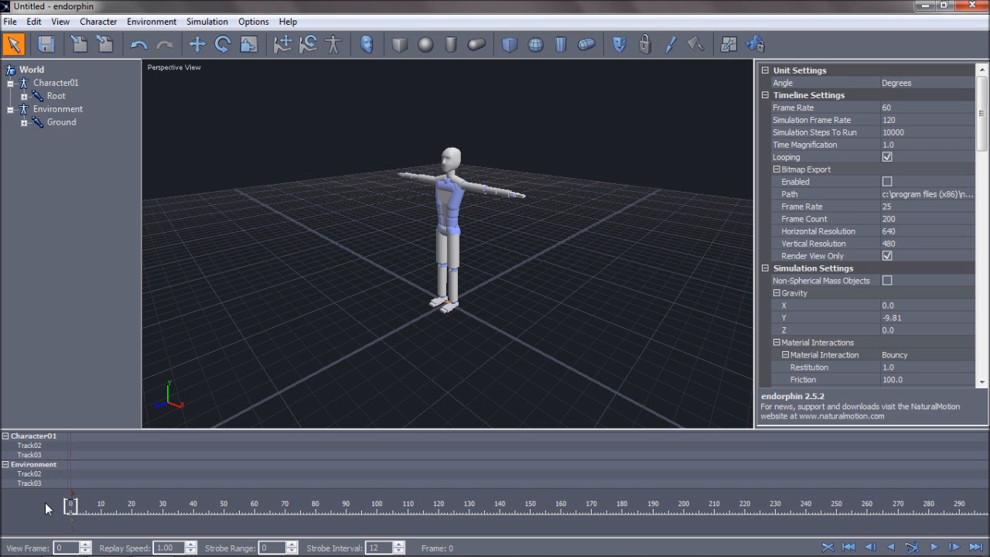
Cancel a first import attempt and select Character01 in the scene tree
left_click(10, 20)
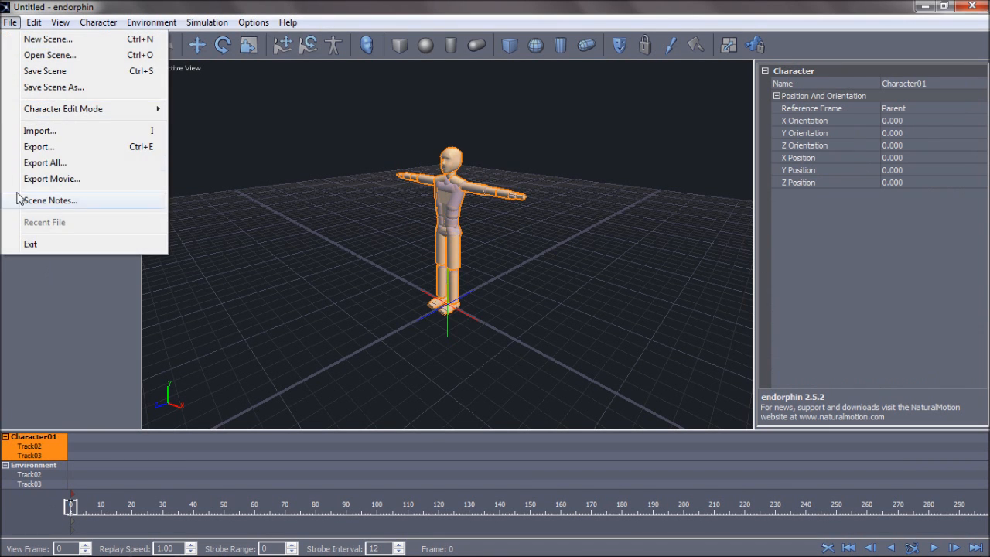
left_click(40, 130)
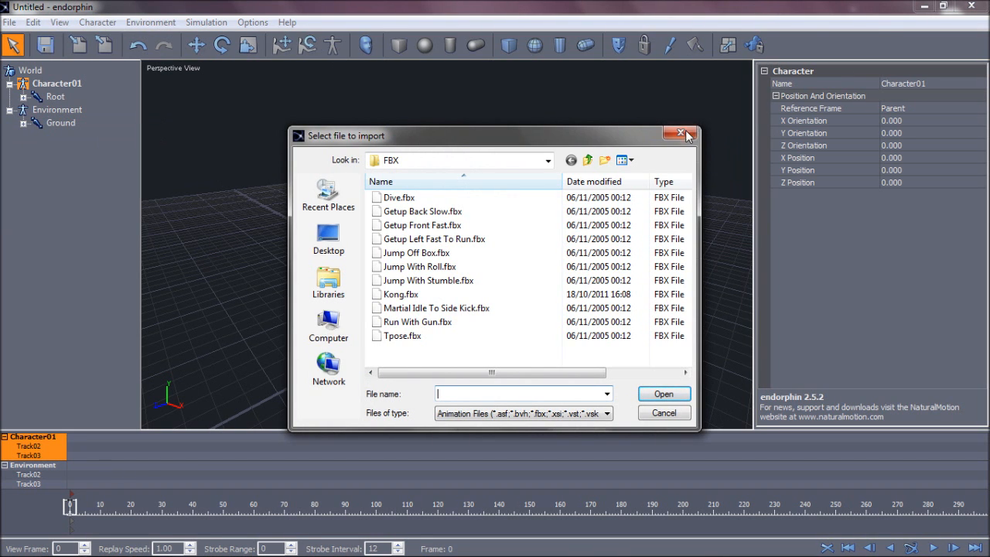
left_click(679, 133)
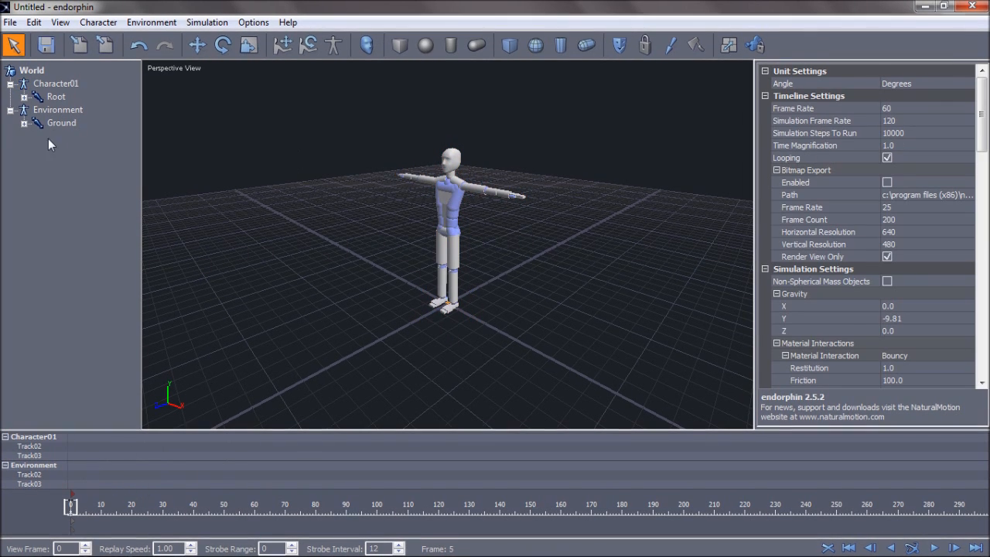
left_click(61, 122)
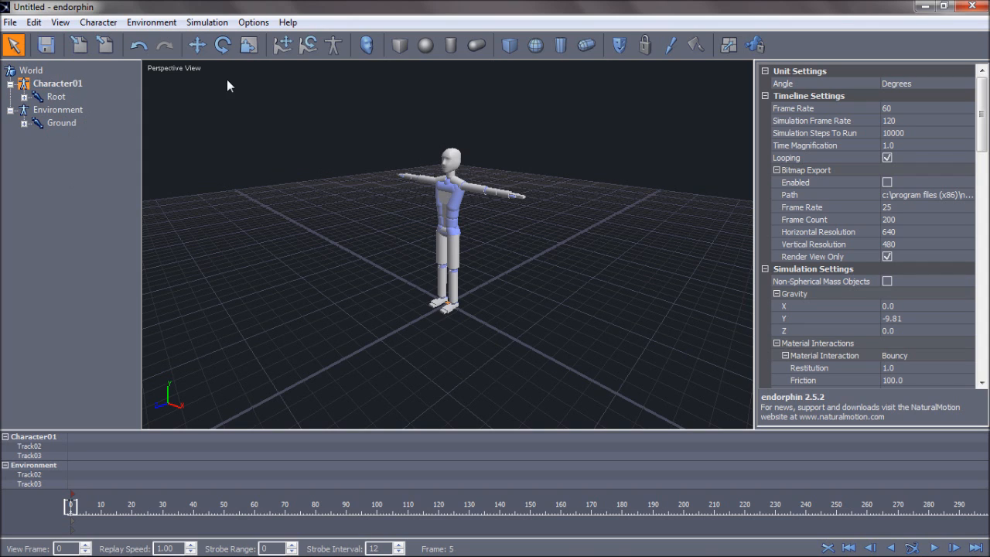
left_click(49, 82)
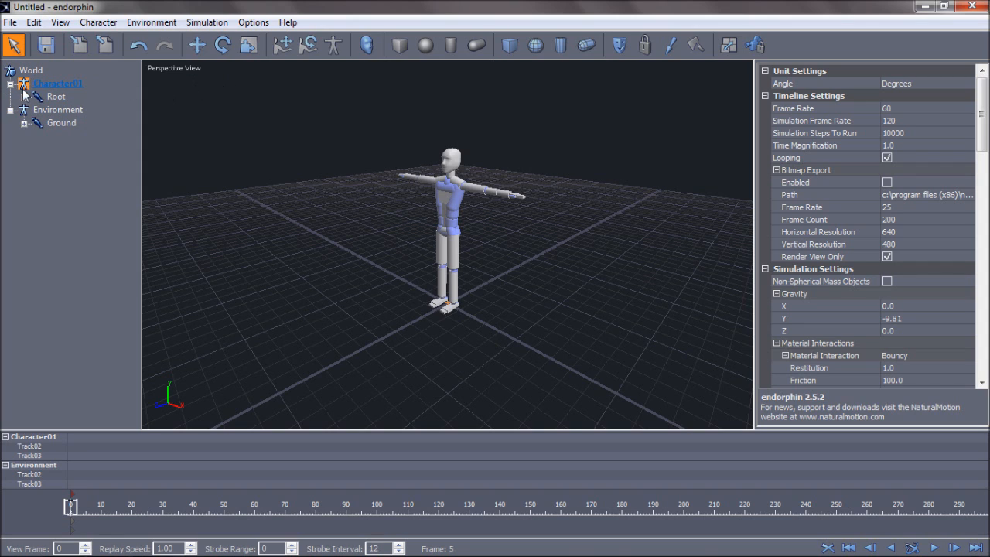
Start an animation import and navigate back to the endorphin install folder
left_click(9, 11)
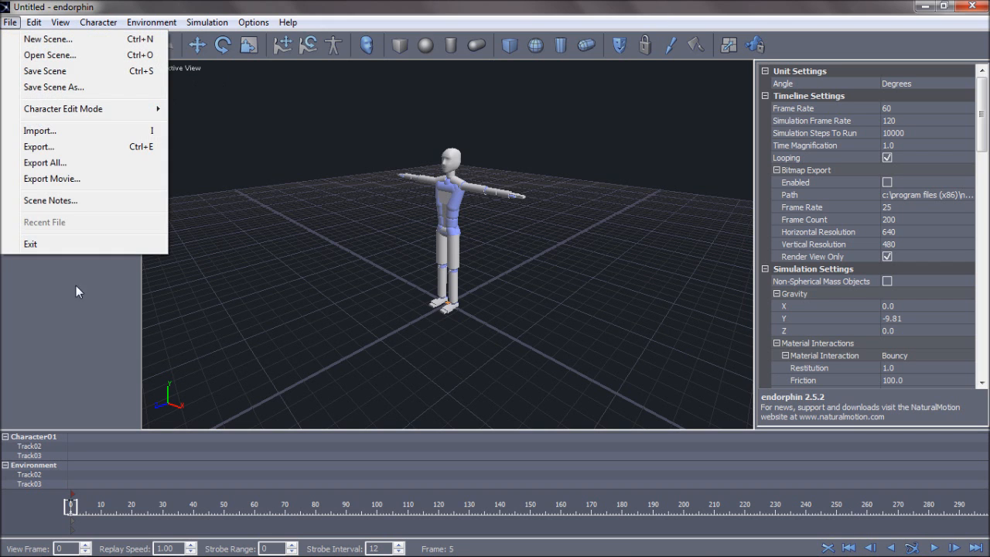
left_click(39, 130)
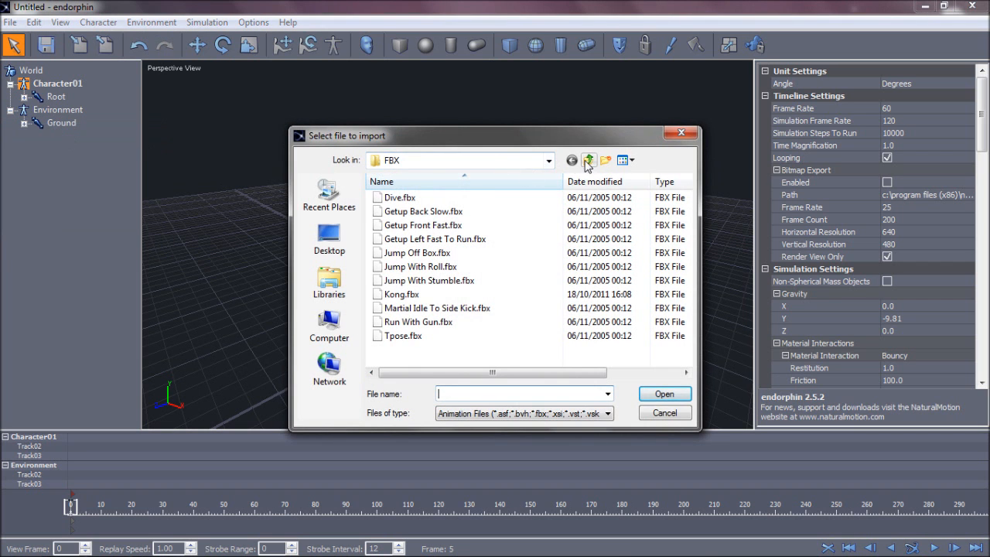
left_click(589, 160)
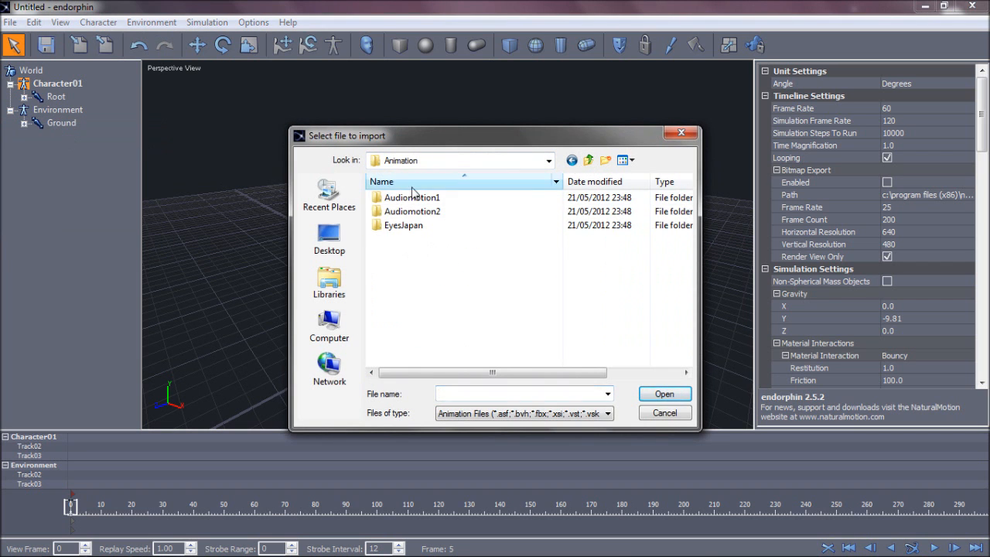
left_click(589, 160)
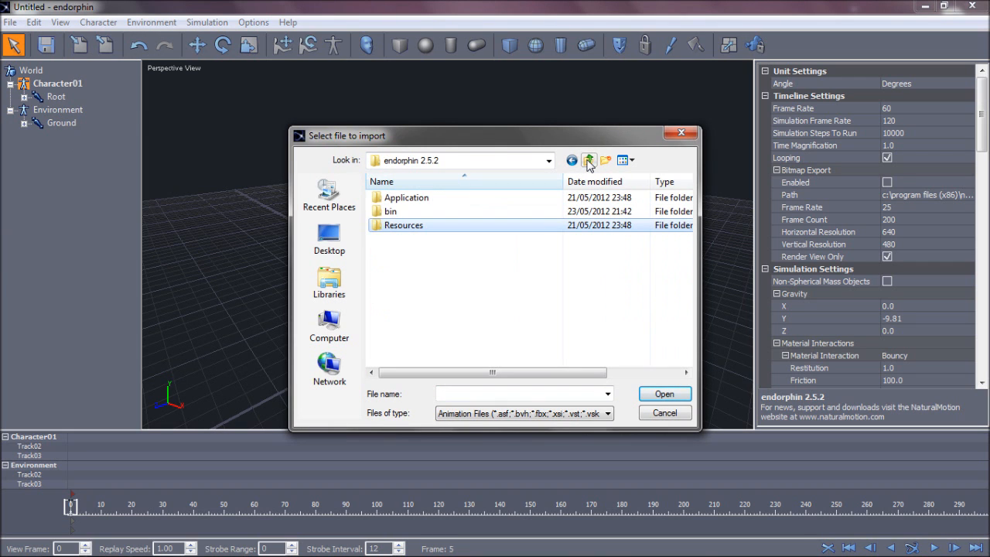
left_click(589, 160)
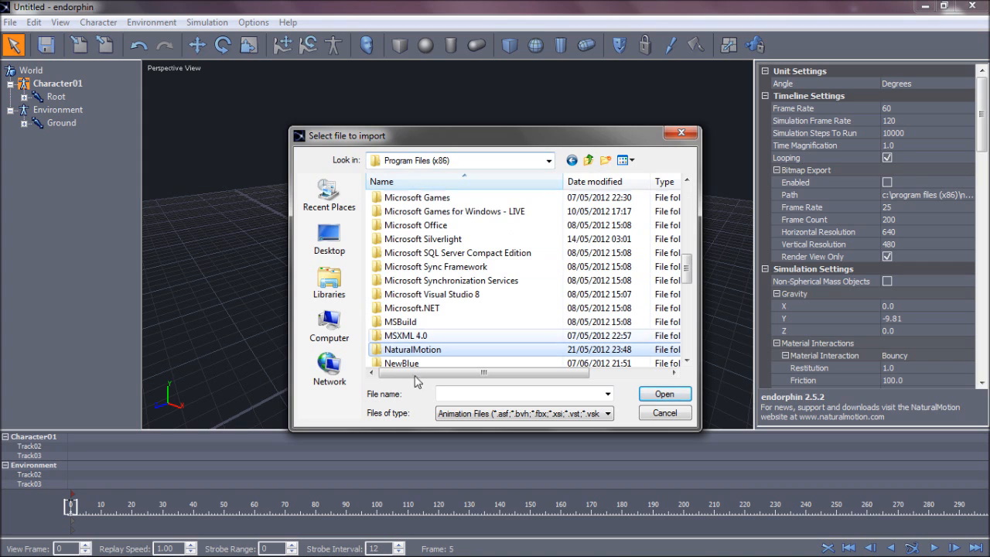
double_click(410, 348)
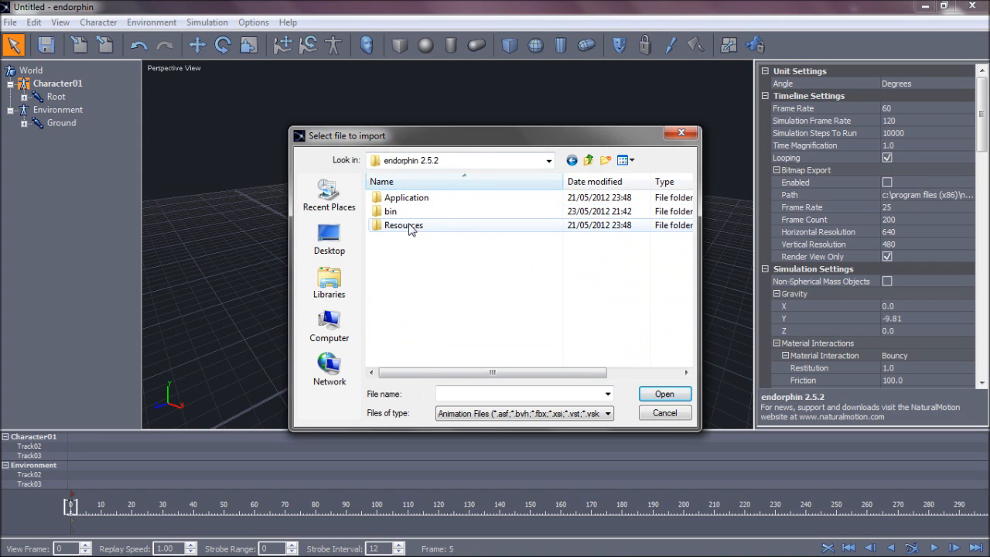
Browse Resources > Animation through the Audiomotion1 and Audiomotion2 FBX folders
double_click(403, 225)
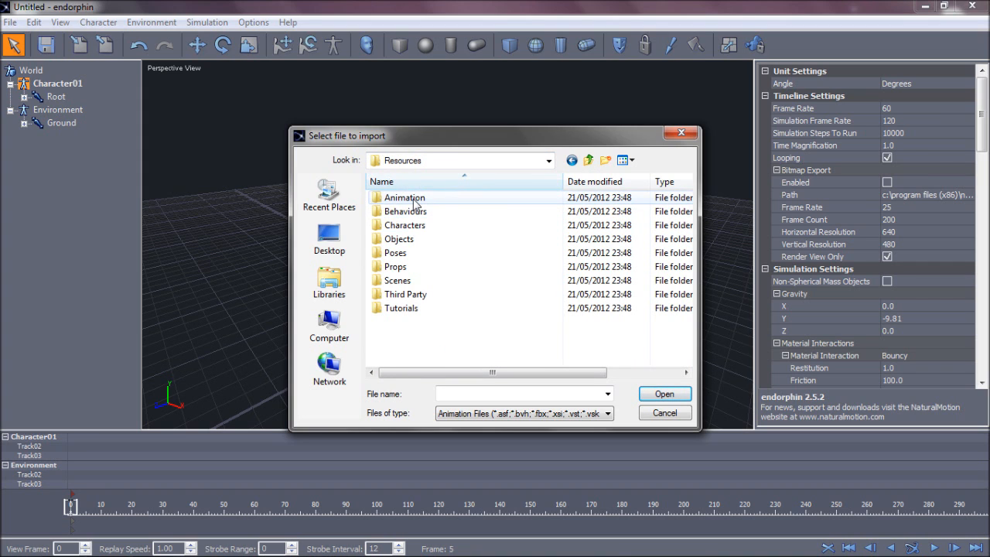
double_click(405, 197)
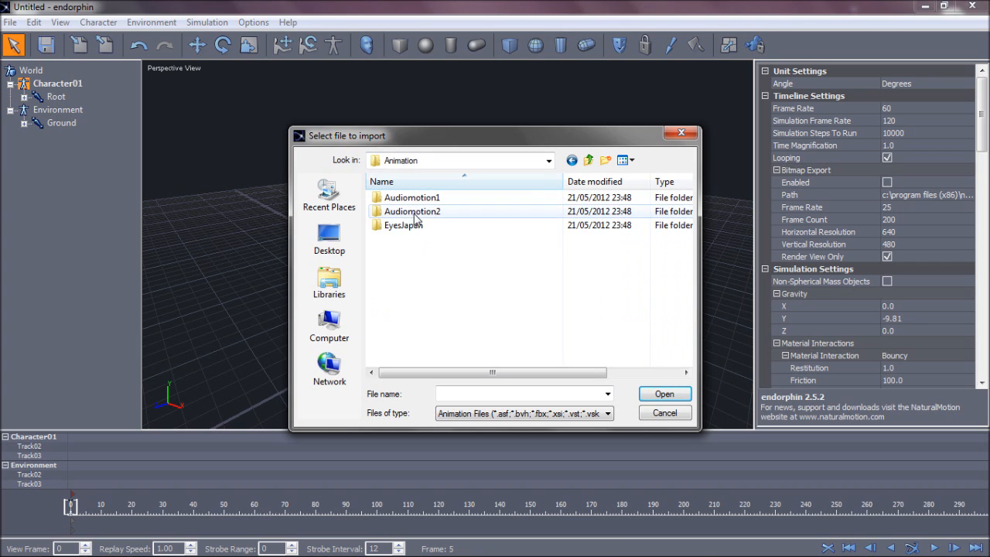
double_click(411, 211)
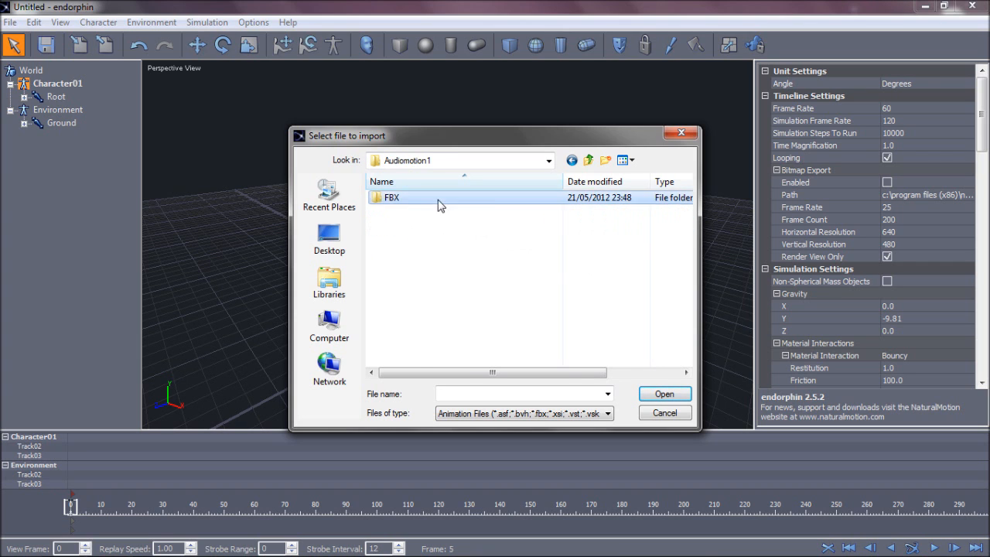
double_click(392, 197)
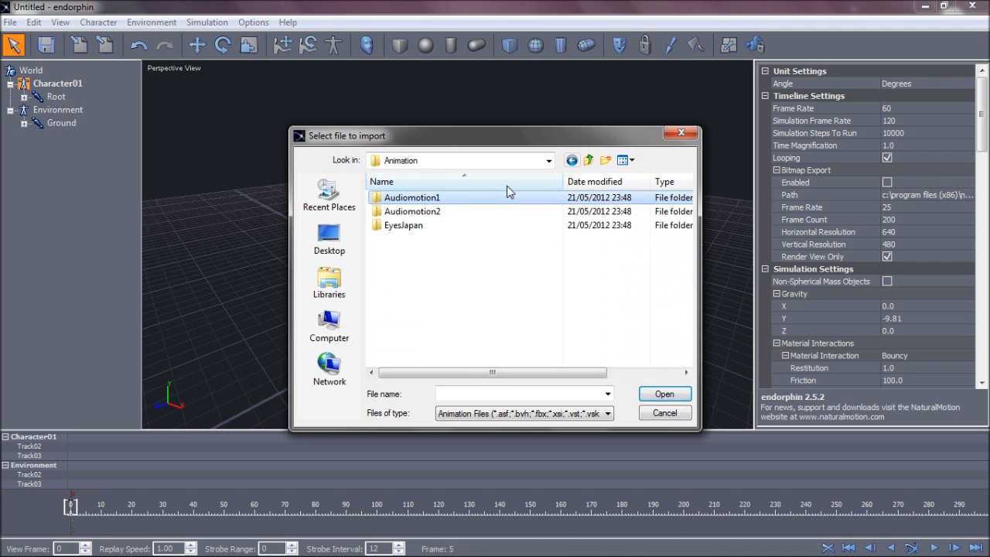
double_click(413, 211)
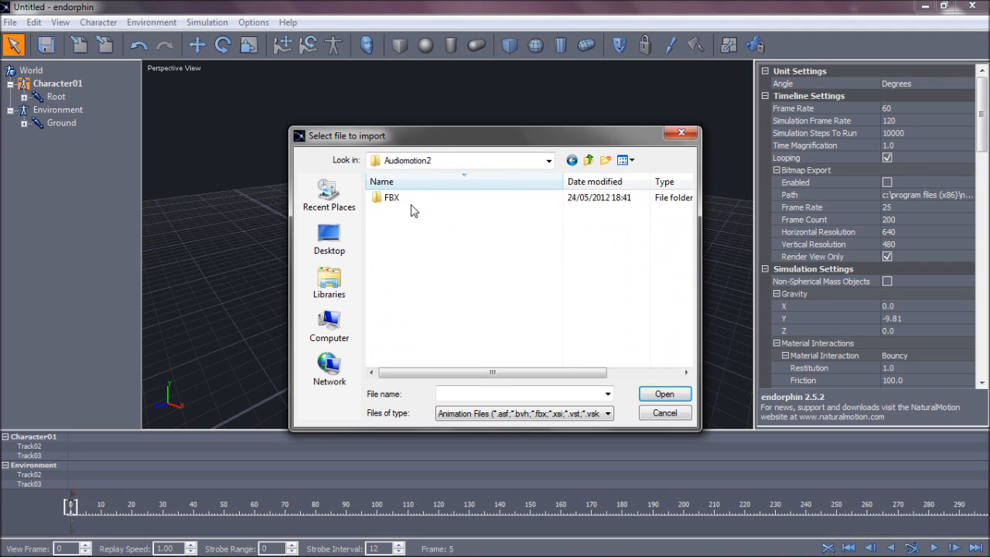
double_click(393, 198)
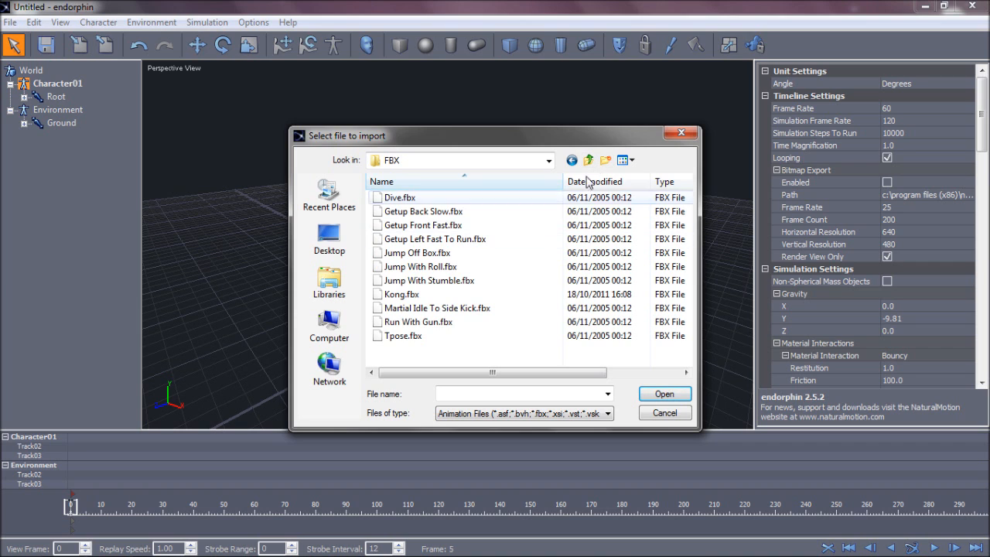
Check the EyesJapan BVH folder, then return to Audiomotion1's FBX folder
left_click(589, 161)
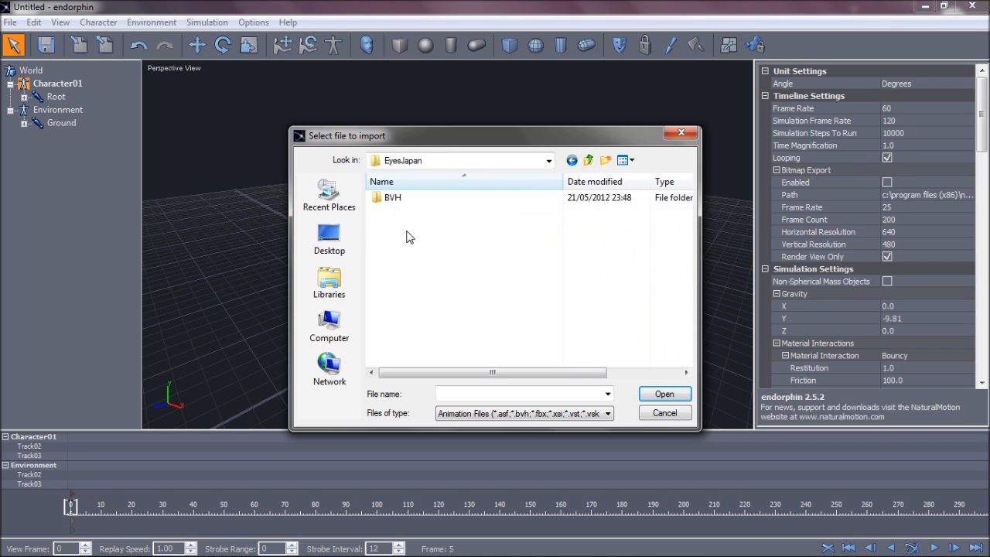
double_click(390, 197)
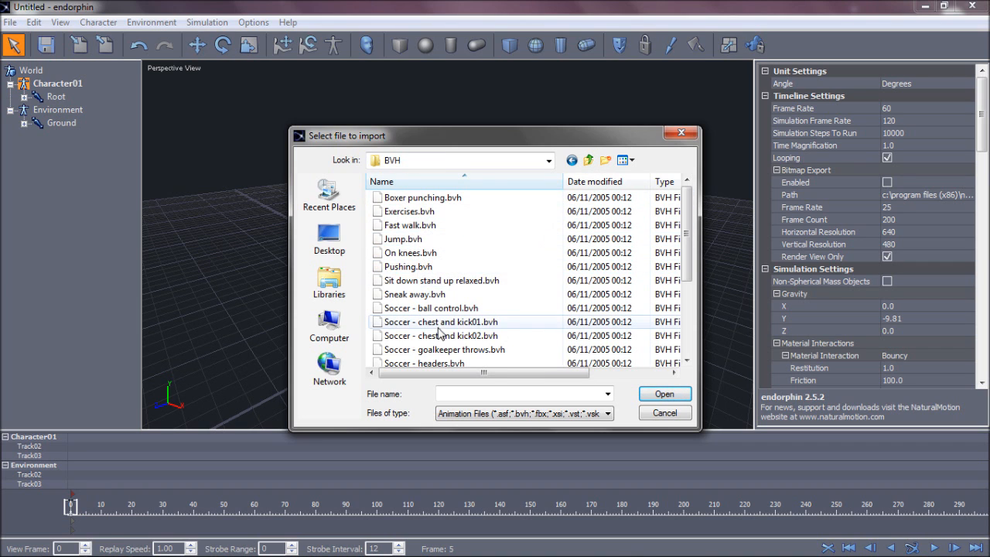
mouse_move(533, 306)
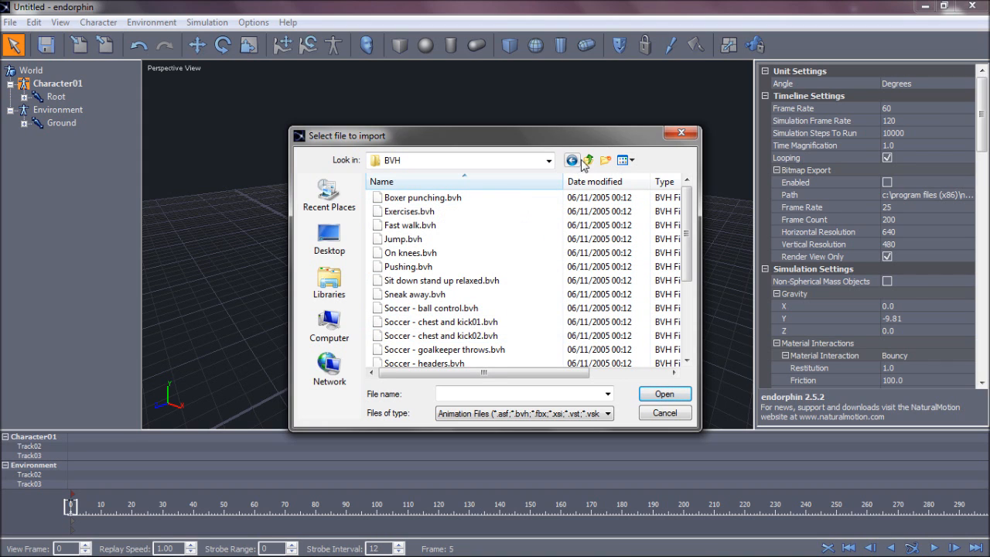
left_click(587, 160)
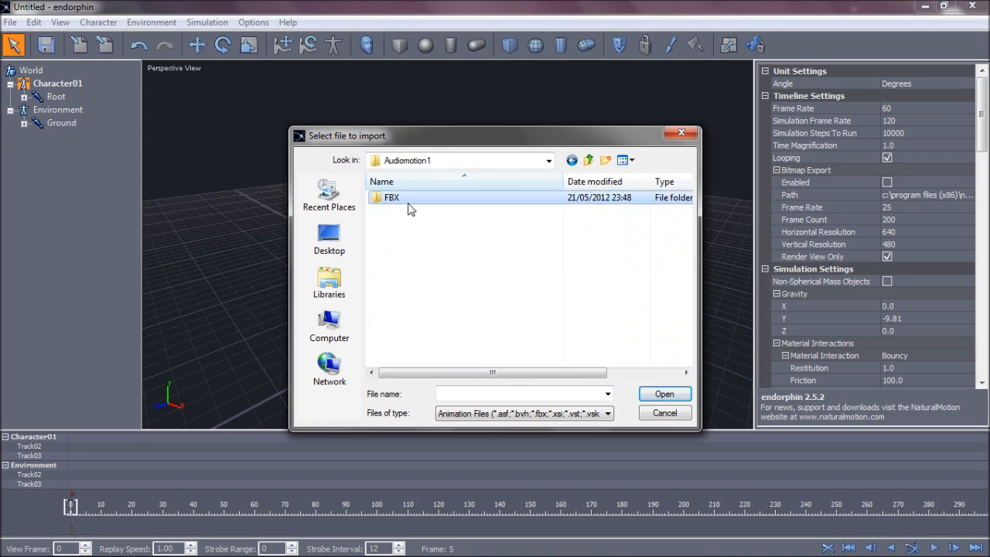
double_click(392, 197)
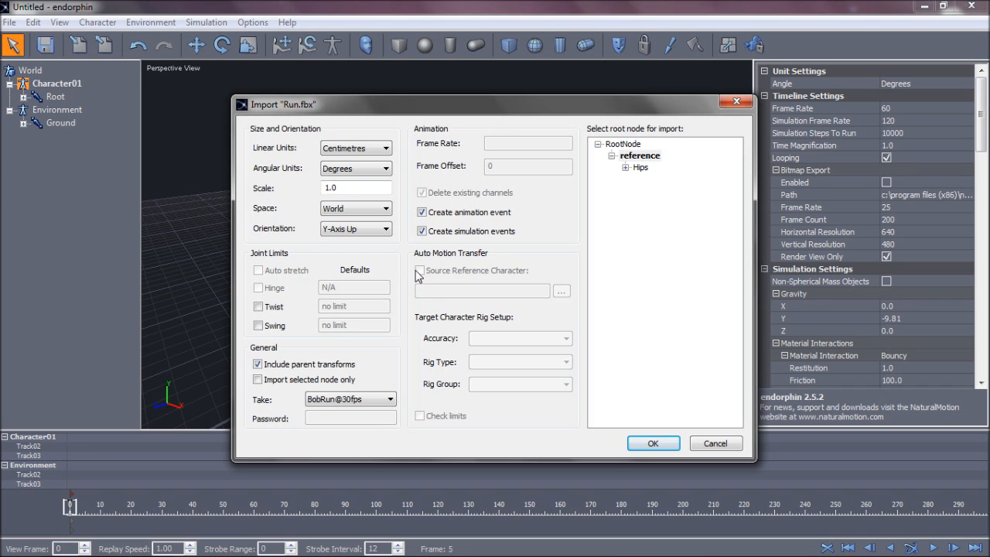
Cancel the import settings, reselect Character01 and restart the animation import
left_click(653, 443)
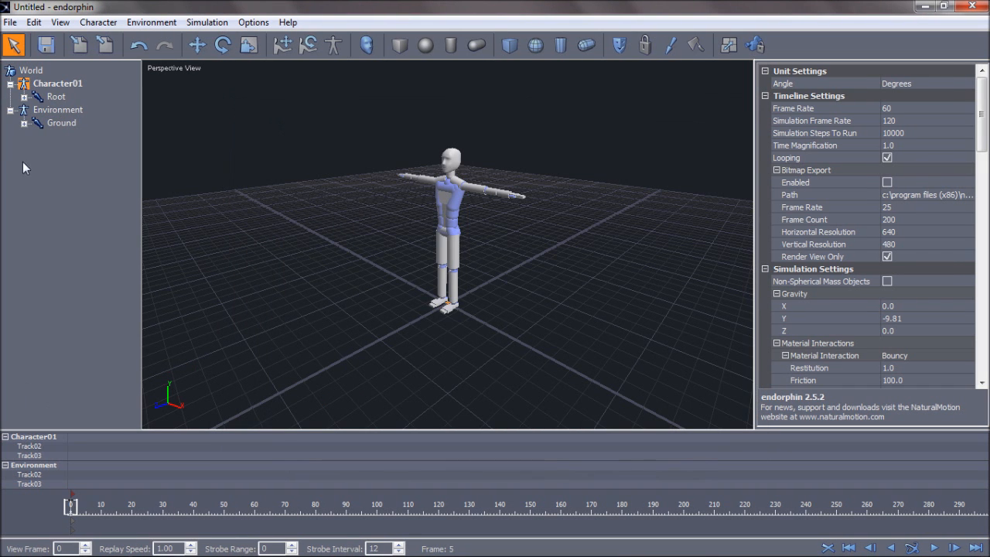
left_click(56, 83)
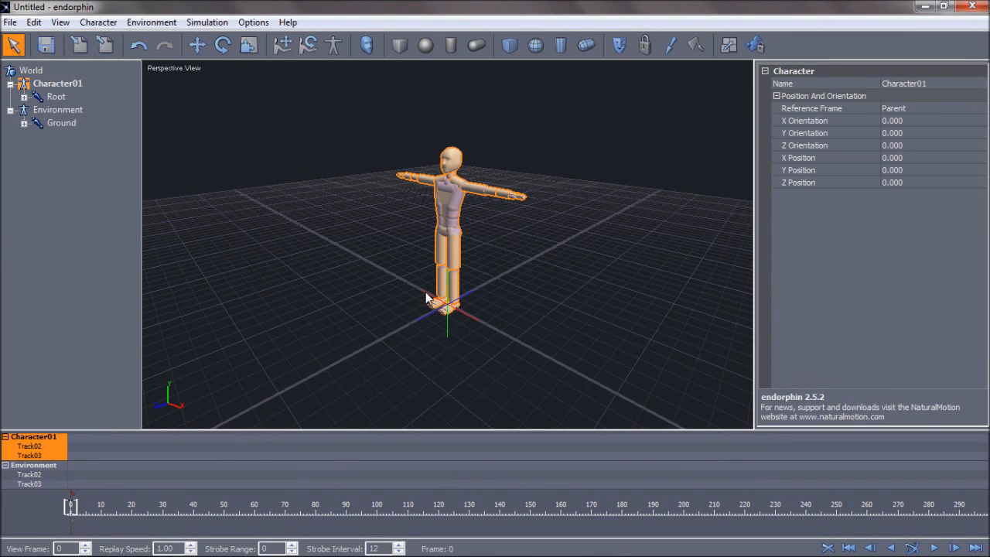
left_click(11, 21)
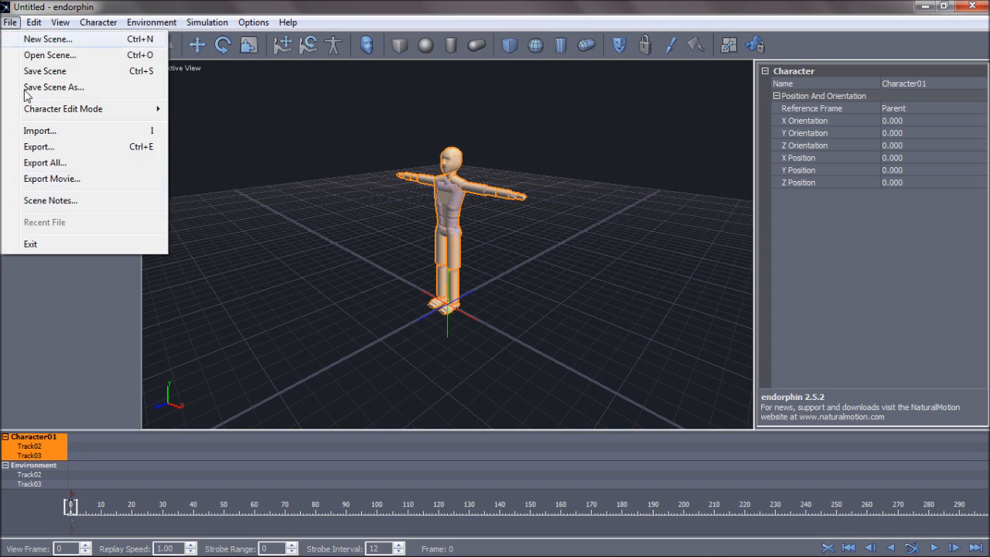
left_click(39, 130)
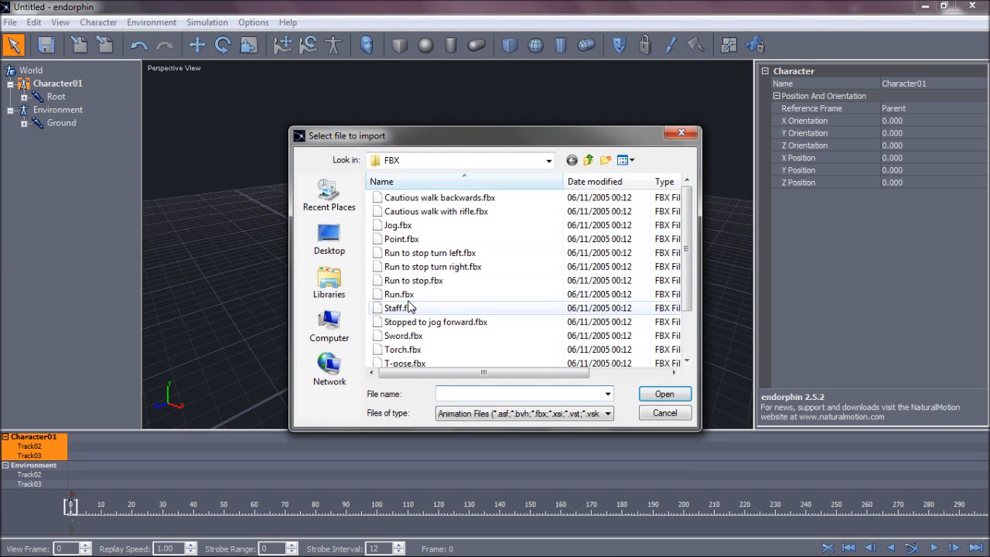
Import Run.fbx with motion transfer from the Audiomotion1 reference character
double_click(394, 293)
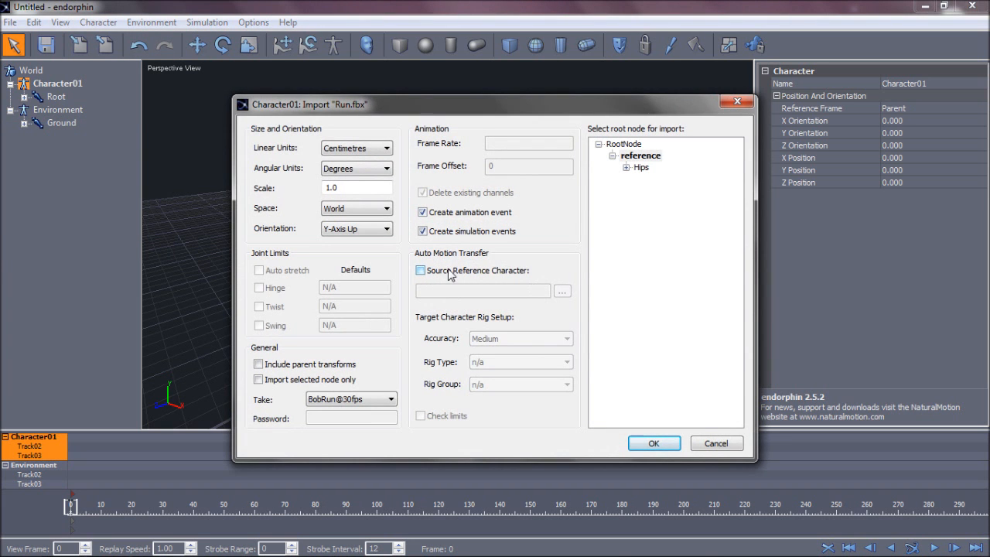
left_click(420, 270)
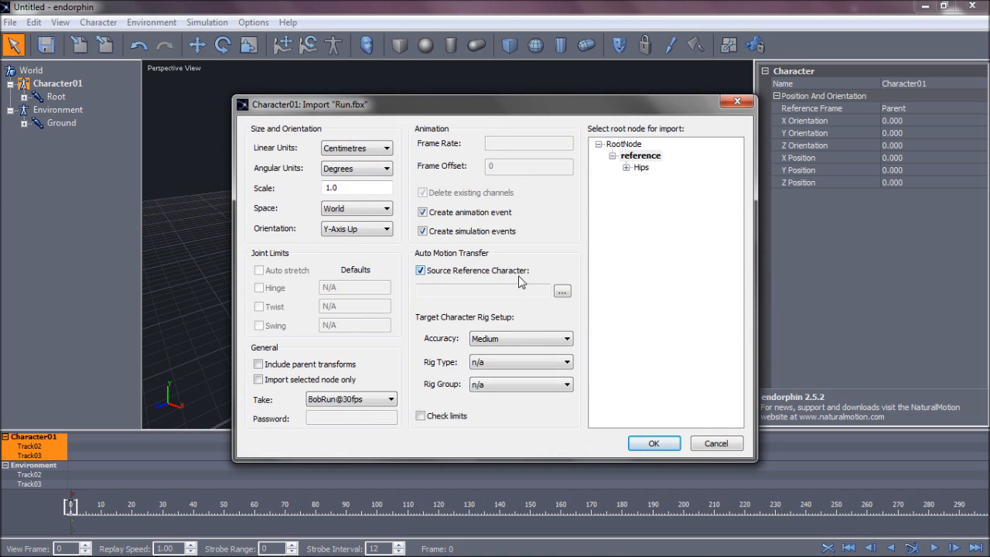
left_click(563, 291)
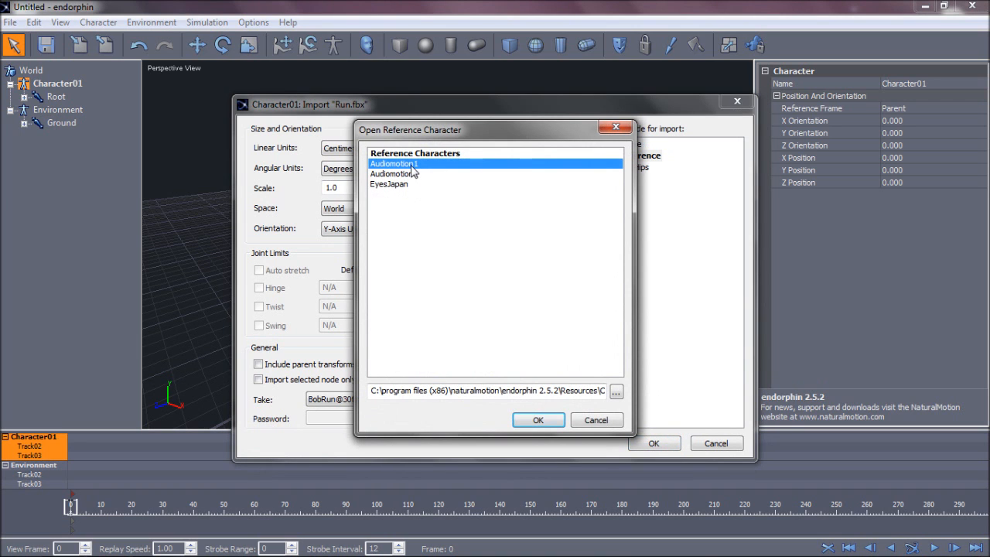
left_click(538, 420)
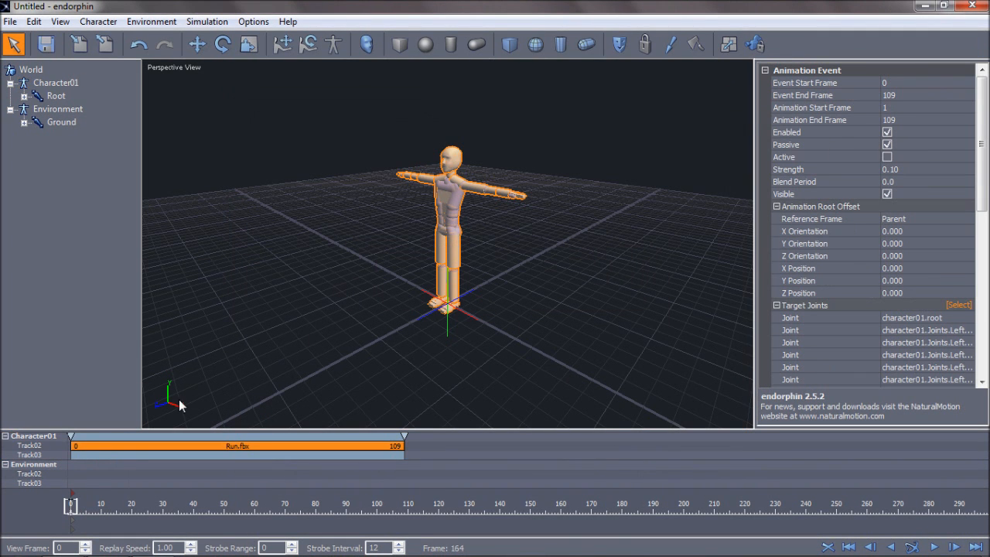
Simulate the run, orbit along it, and scrub the 154-frame result
left_click(912, 547)
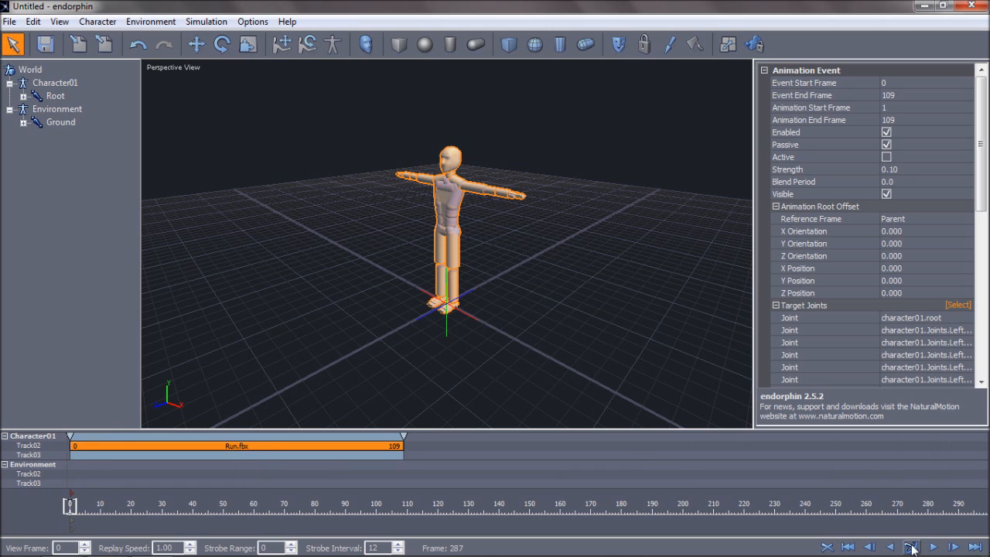
left_click(912, 545)
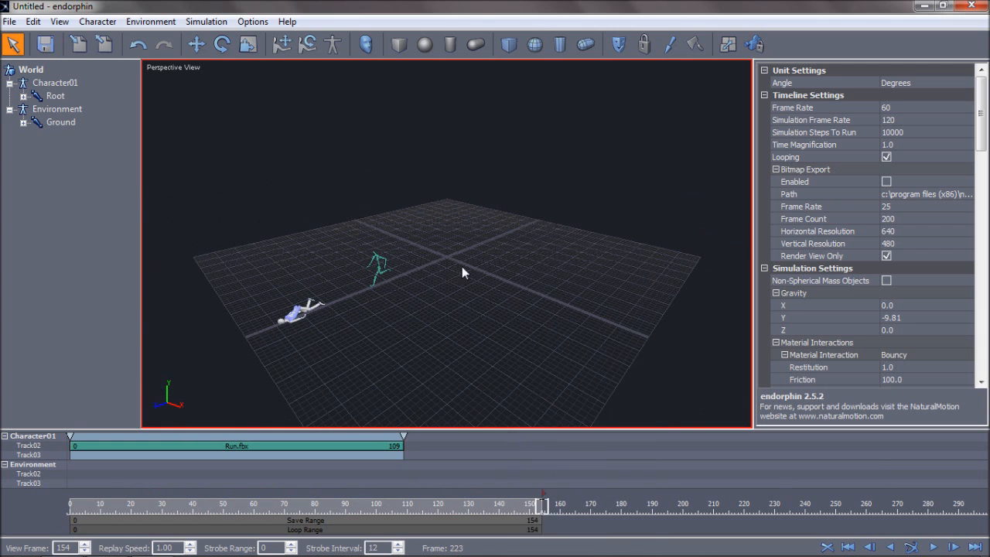
left_click_drag(464, 270, 441, 300)
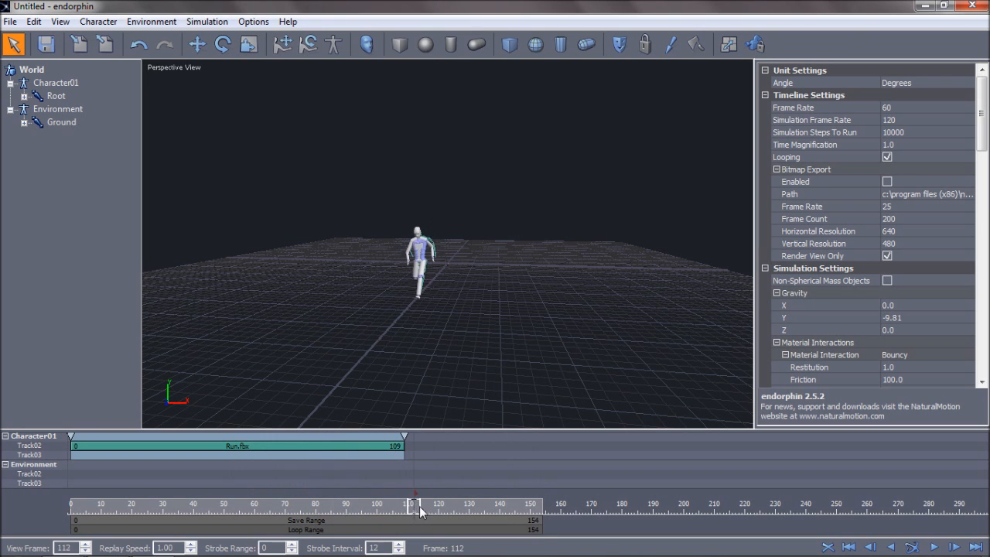
left_click_drag(418, 507, 470, 506)
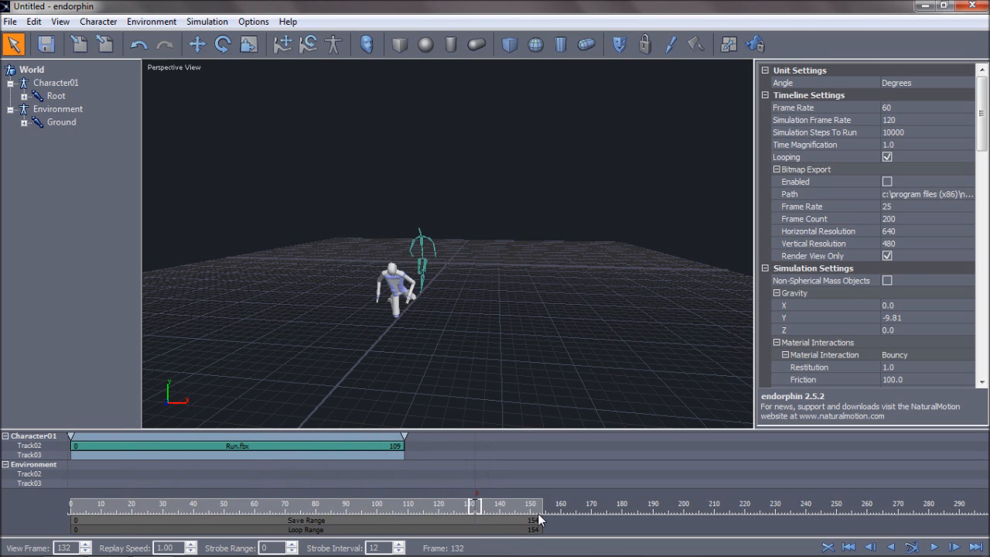
Export Character01's simulated motion to the Desktop as bones.bvh in BVH format
left_click(10, 21)
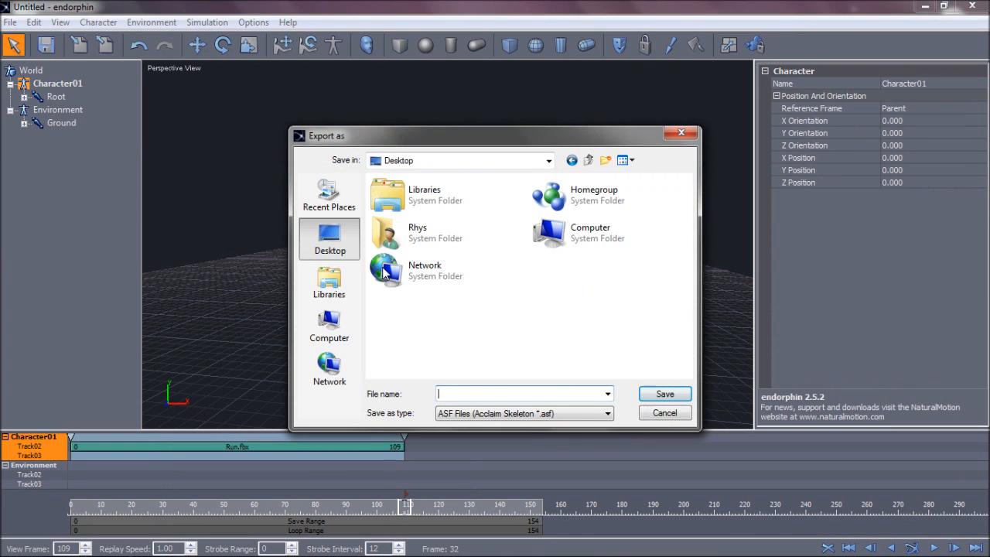
type("boxes")
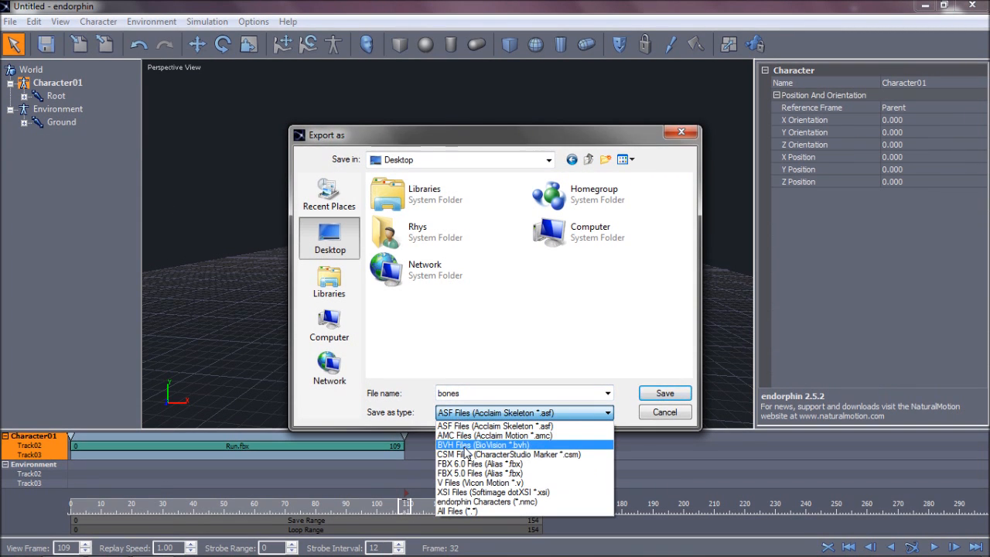
left_click(482, 444)
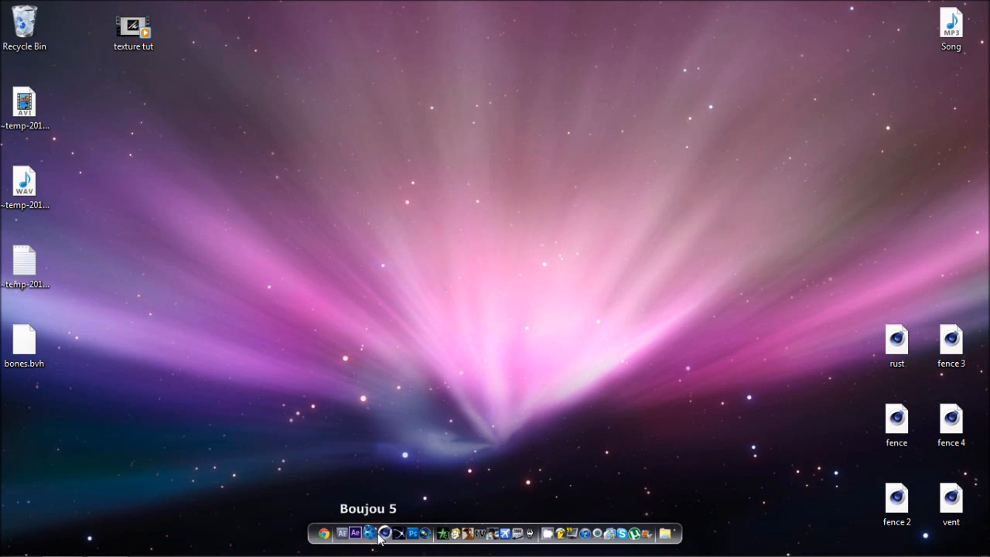
Launch Cinema 4D, open bones.bvh at default import scale, and scrub the run
left_click(385, 533)
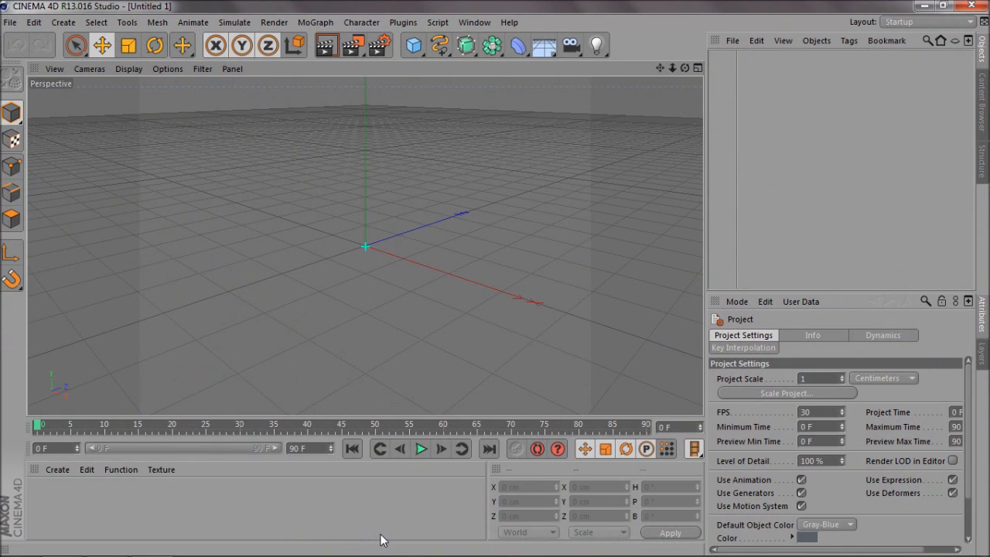
left_click(13, 22)
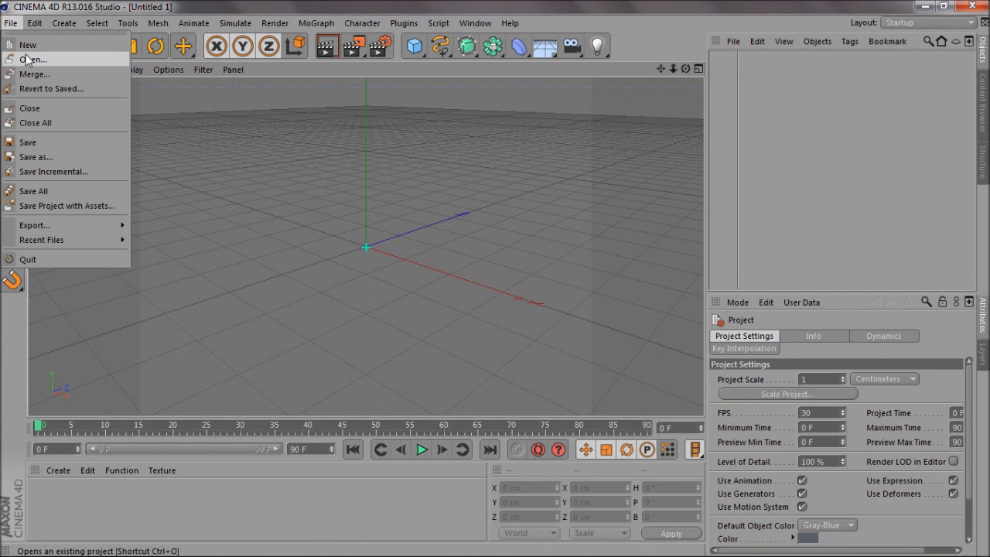
left_click(36, 58)
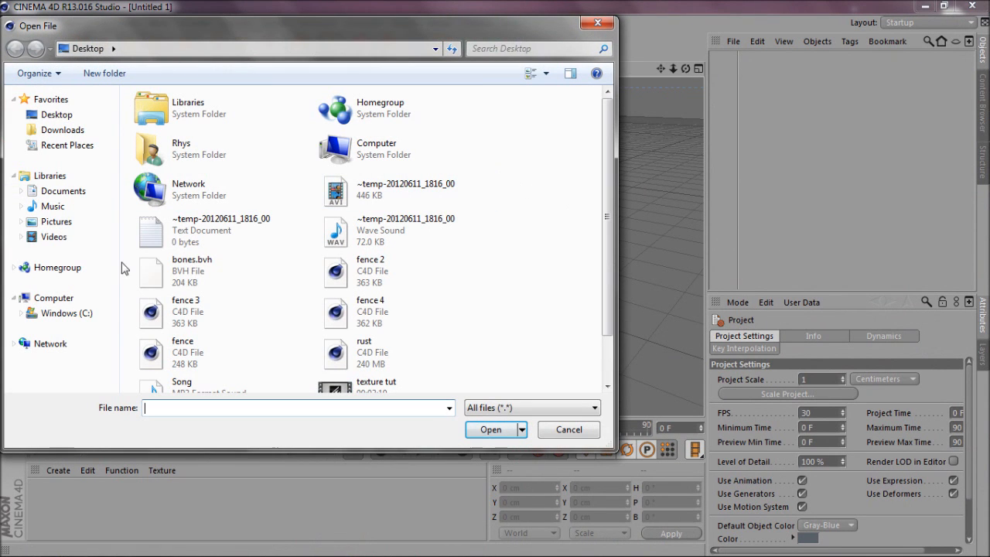
left_click(216, 271)
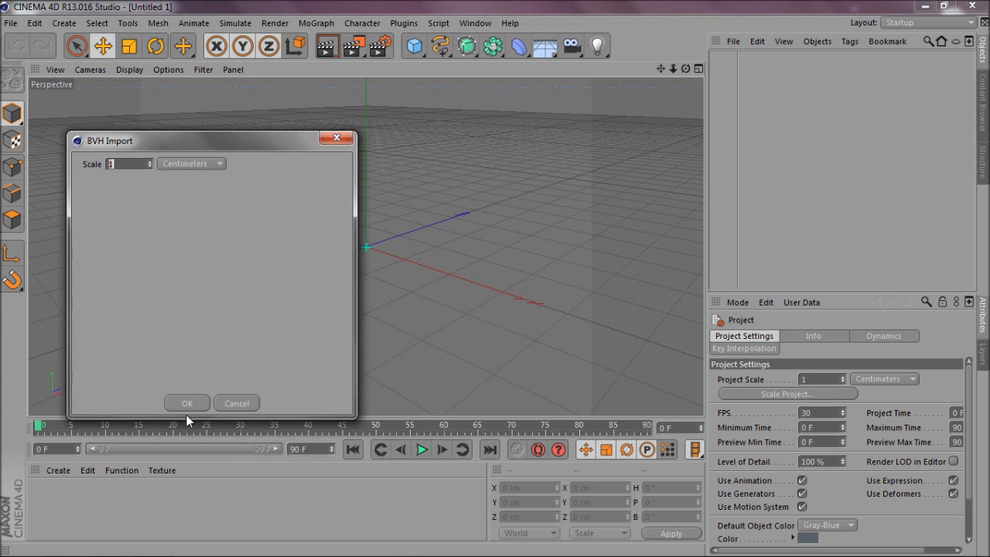
left_click(186, 403)
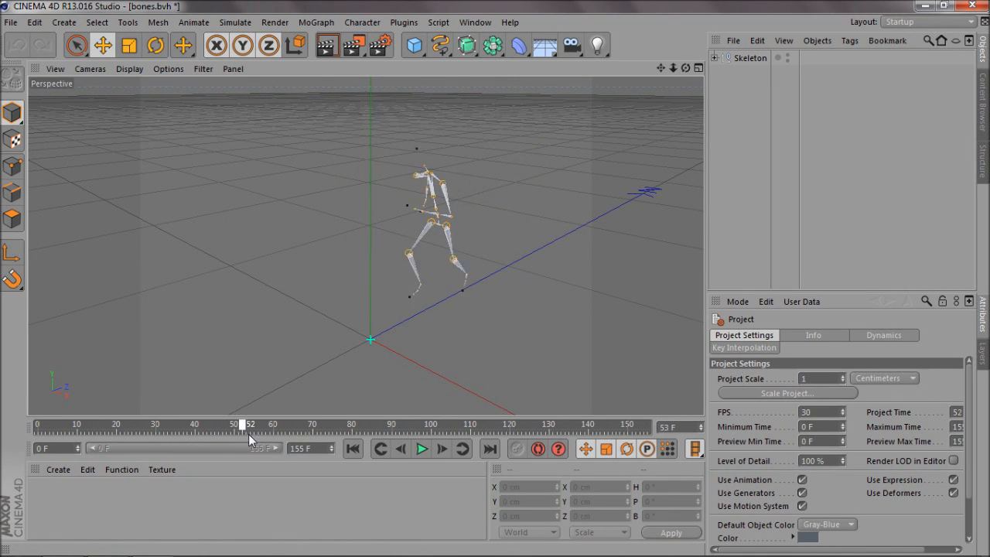
left_click_drag(243, 427, 259, 426)
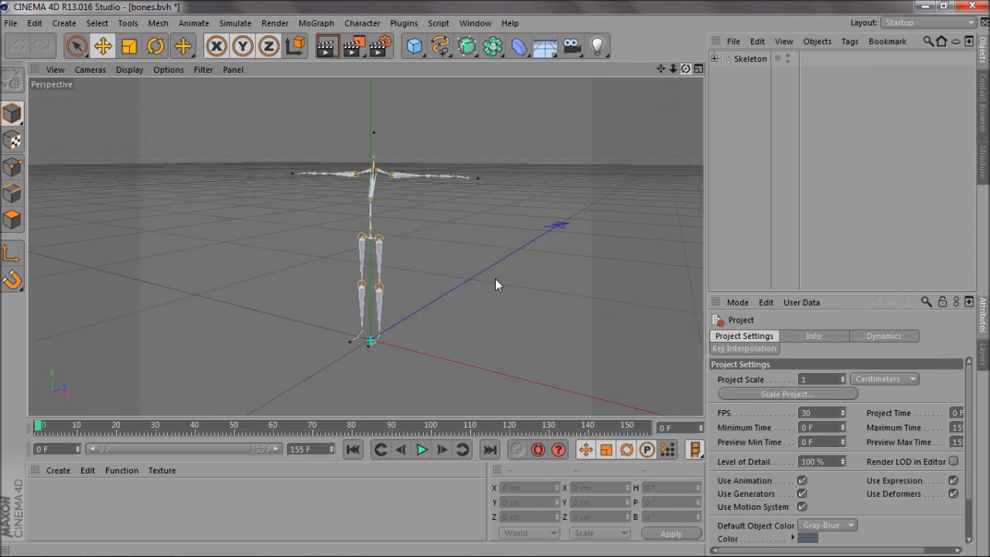
Merge nanosuit2 from Editing Extra Materials > 3d models > Nanosuit into the scene
left_click(17, 22)
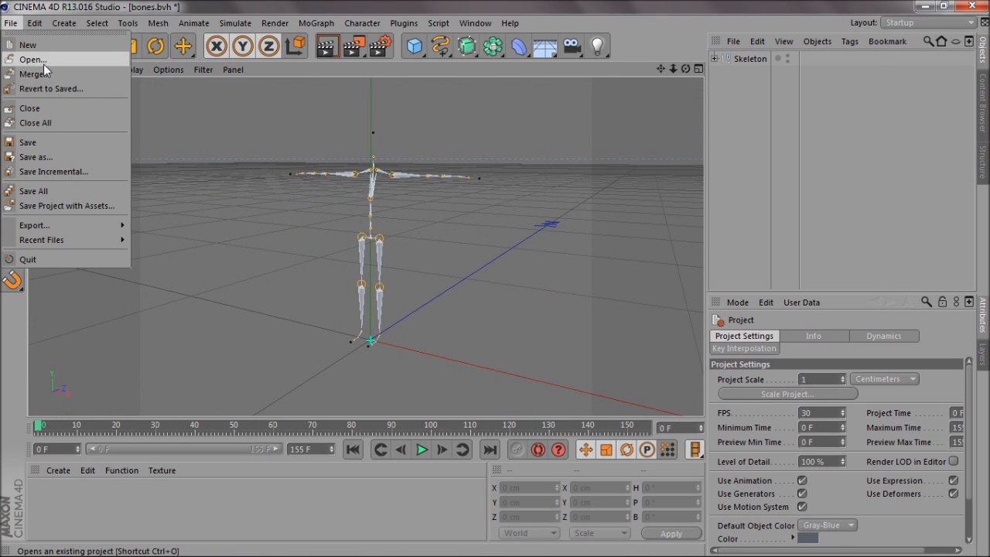
left_click(32, 58)
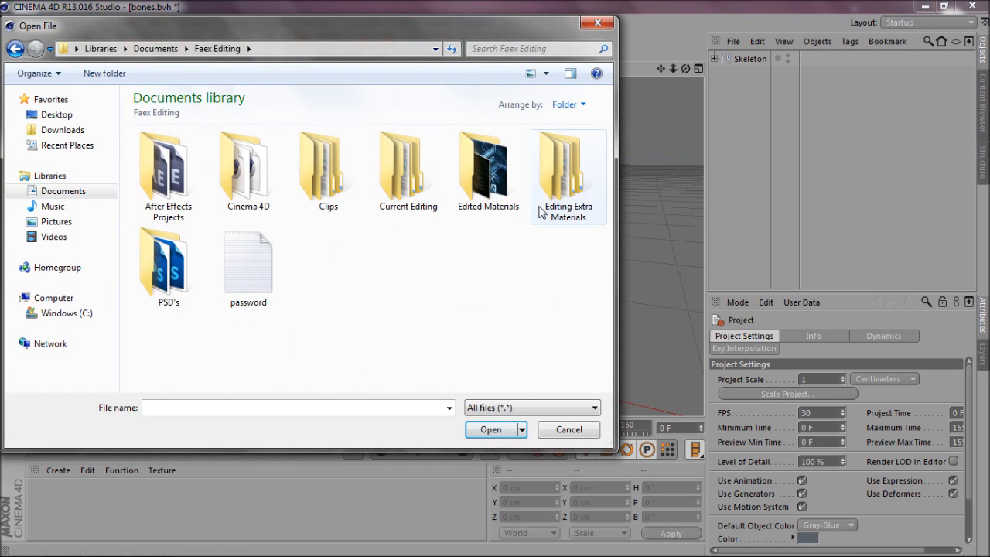
double_click(569, 166)
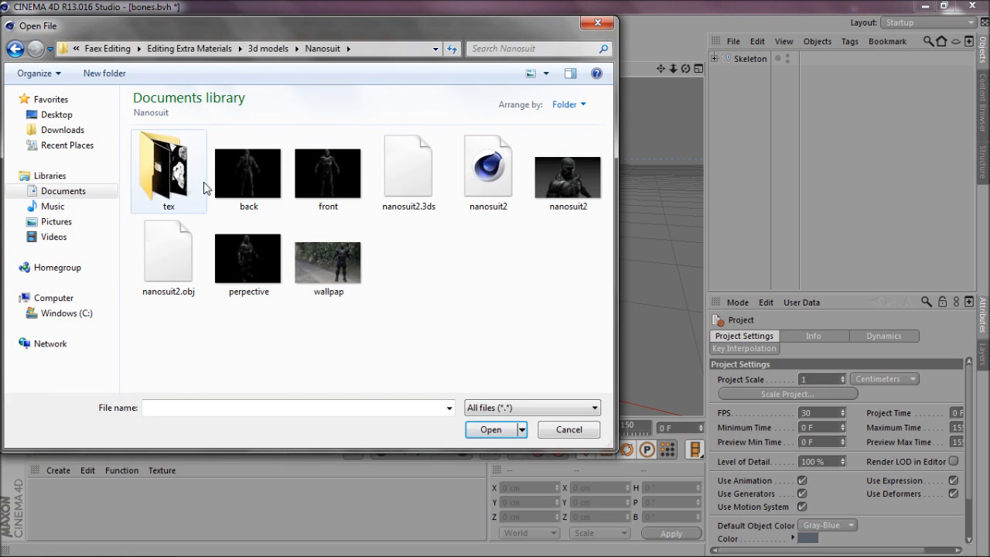
left_click(568, 171)
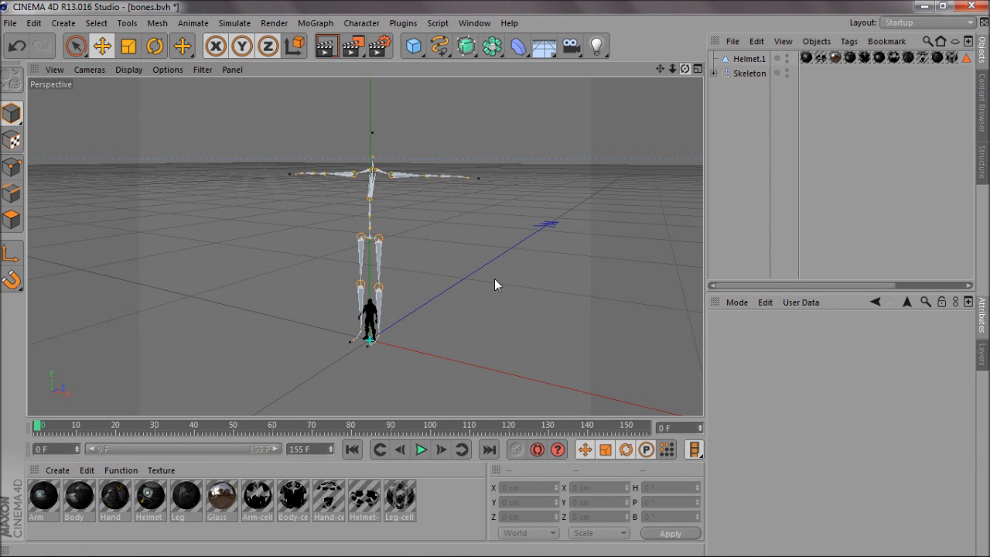
Select Helmet.1 and scale it up to match the skeleton's height
left_click(747, 59)
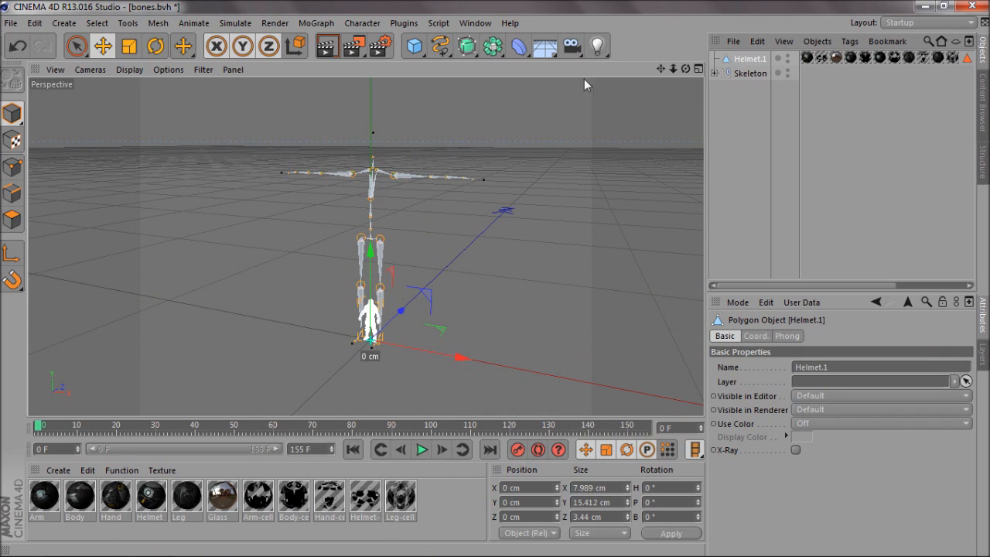
left_click(181, 46)
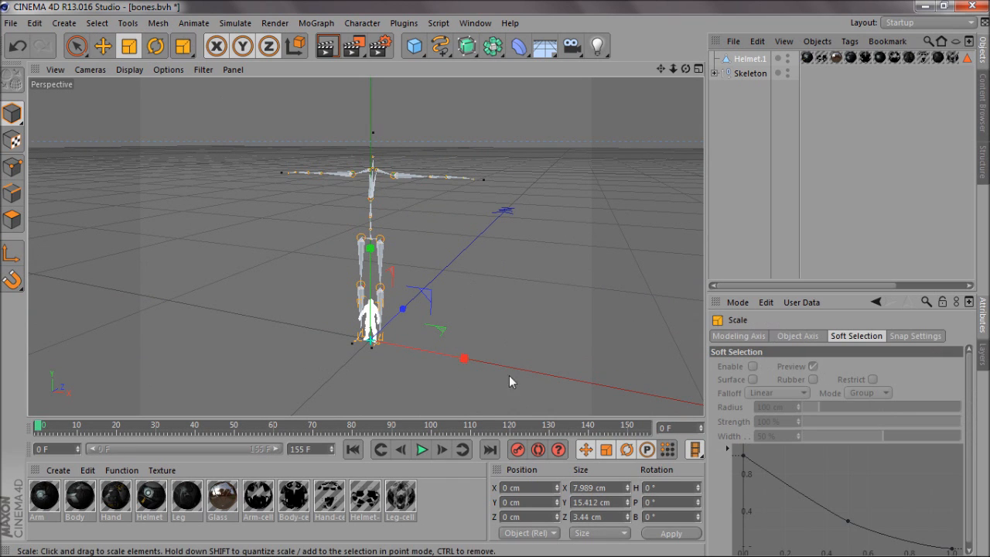
left_click_drag(463, 358, 551, 375)
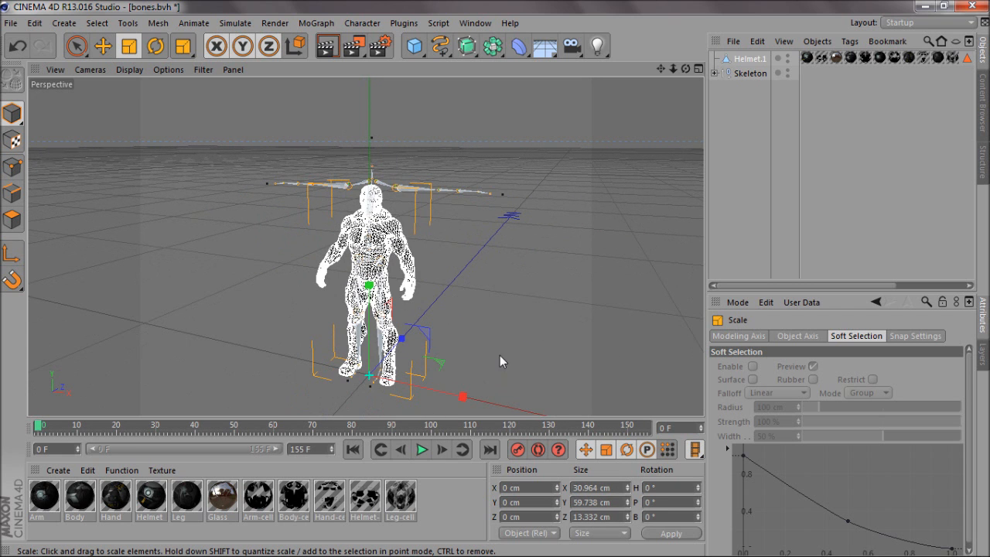
left_click_drag(462, 398, 485, 402)
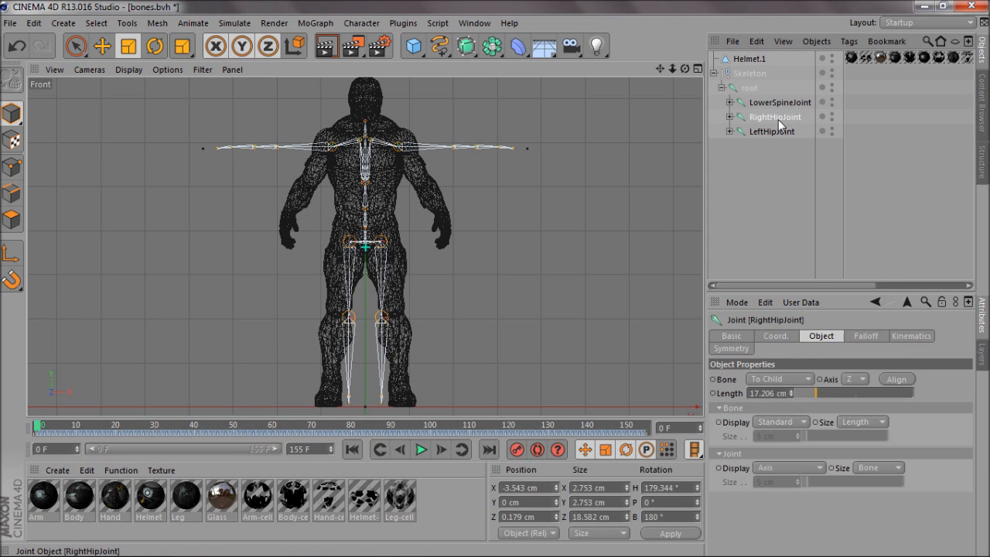
Select RightHipJoint, adjust it, and record a keyframe of the joint pose
left_click(155, 45)
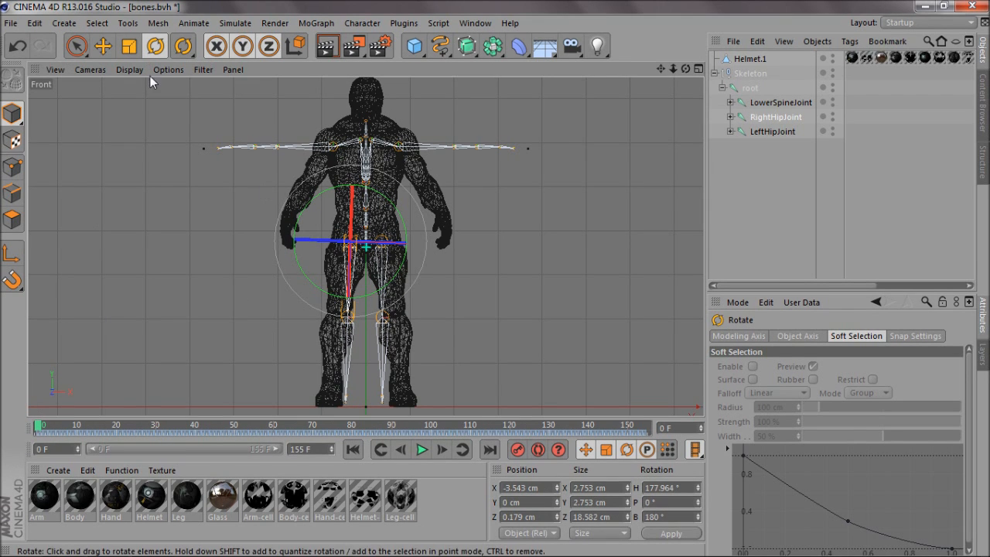
mouse_move(389, 304)
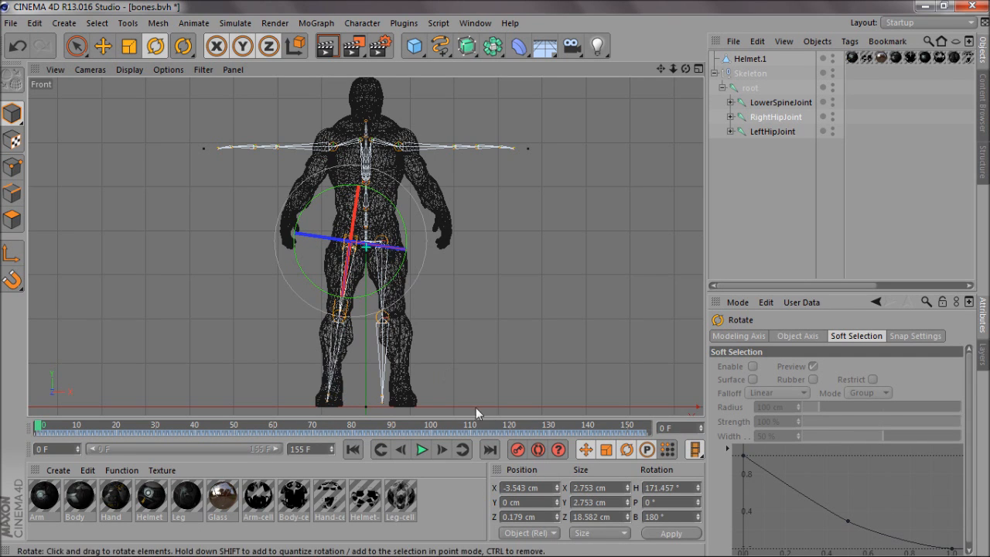
left_click(772, 130)
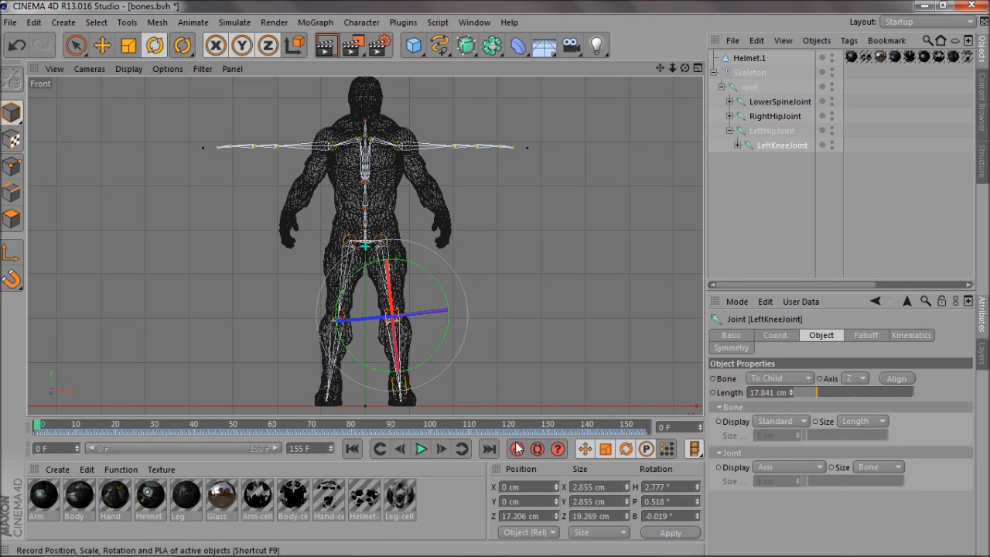
left_click(786, 131)
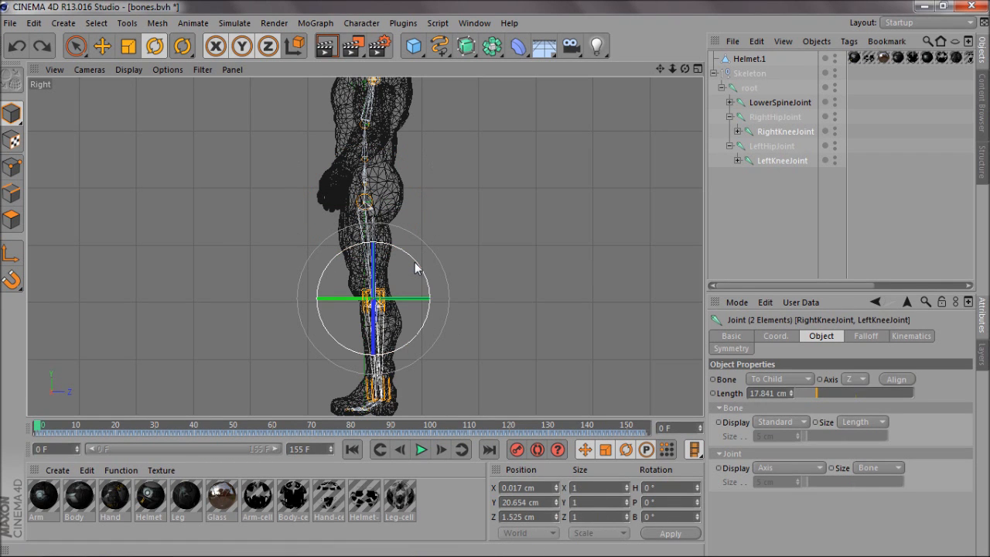
Bend both selected knee joints so they sit inside the suit's legs
left_click_drag(417, 267, 406, 260)
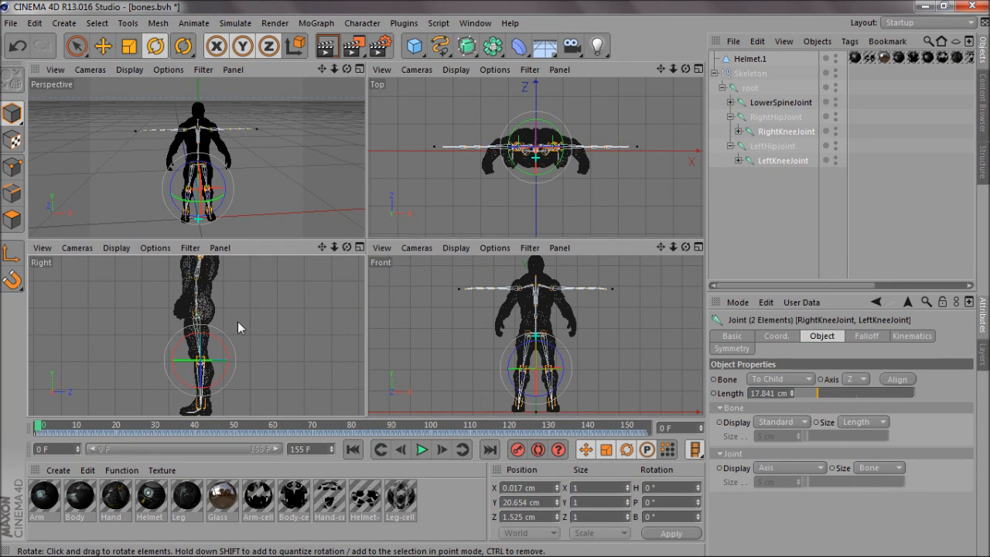
mouse_move(468, 335)
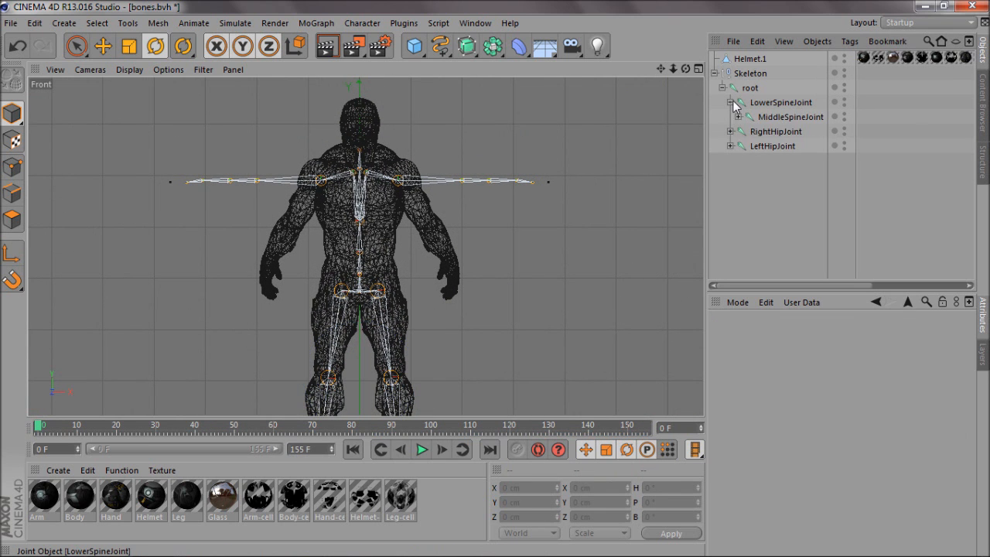
Expand the spine chain and rotate RightShoulderJoint to fit the suit's arm
left_click(736, 102)
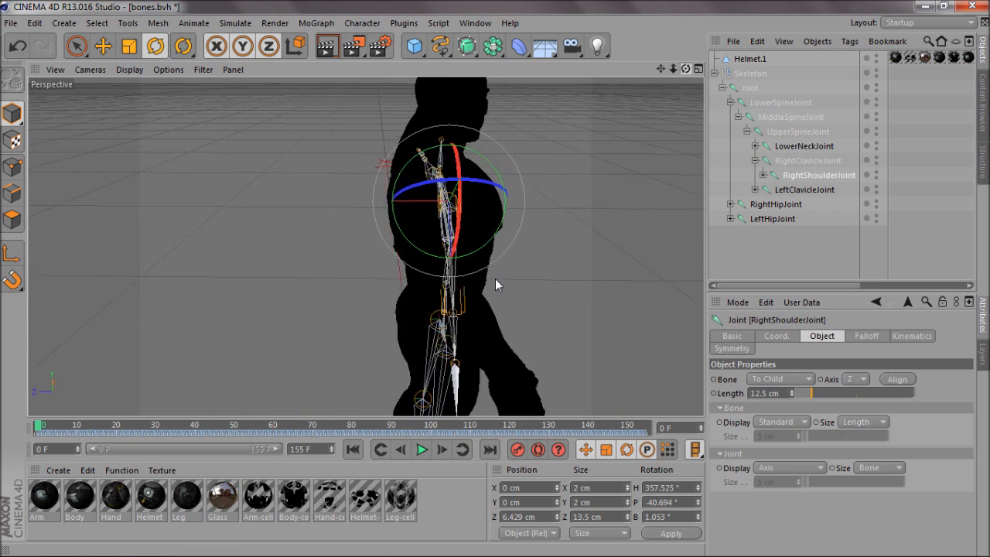
left_click_drag(464, 193, 476, 255)
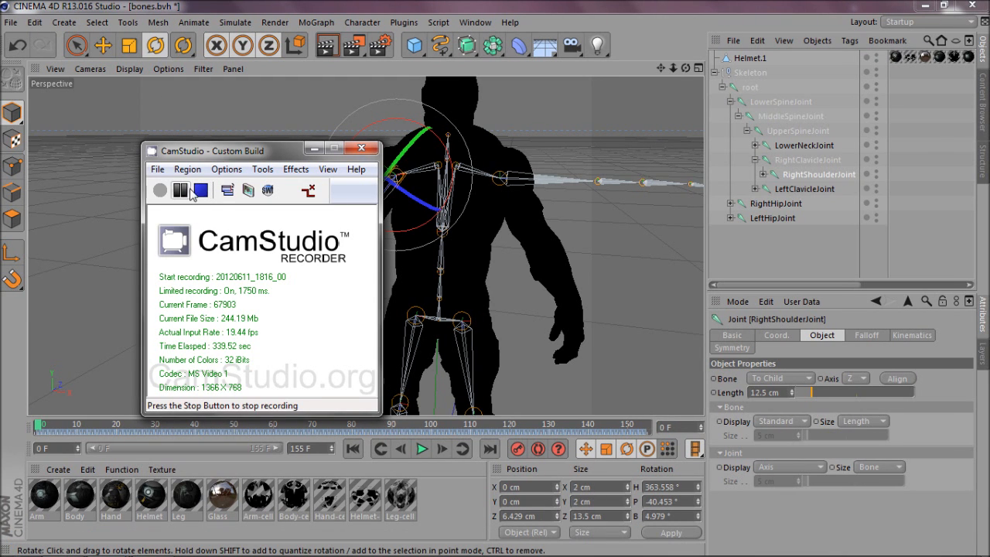
Return the viewport to shaded display so the Nanosuit's textured materials show
left_click(181, 189)
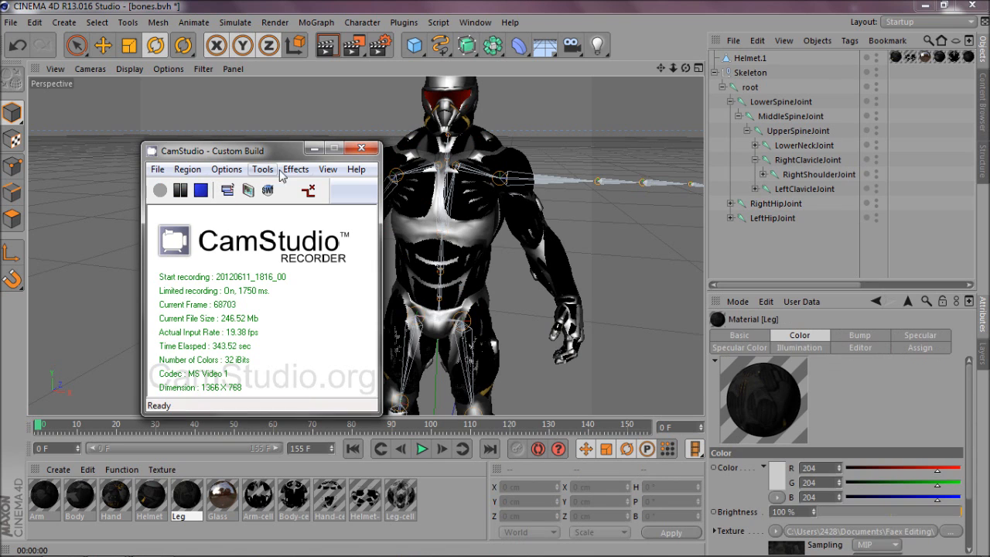
left_click(361, 147)
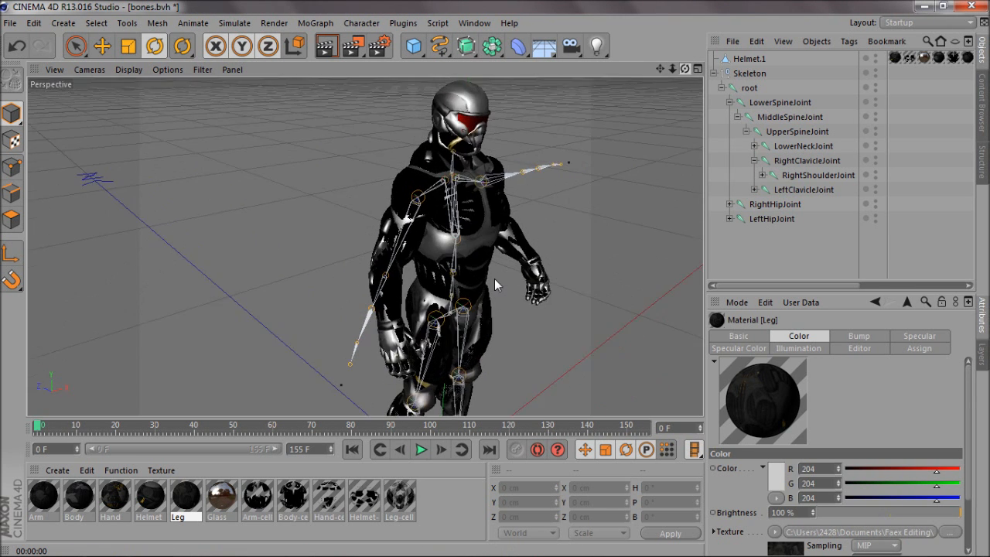
Rotate RightShoulderJoint into the suit's arm, then select LeftClavicleJoint for adjustment
left_click(817, 175)
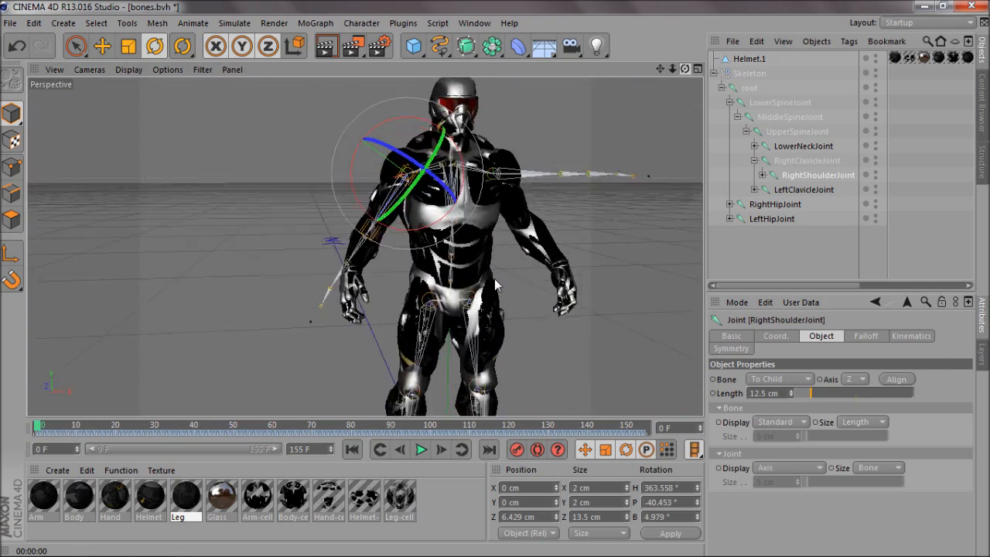
left_click_drag(495, 279, 464, 217)
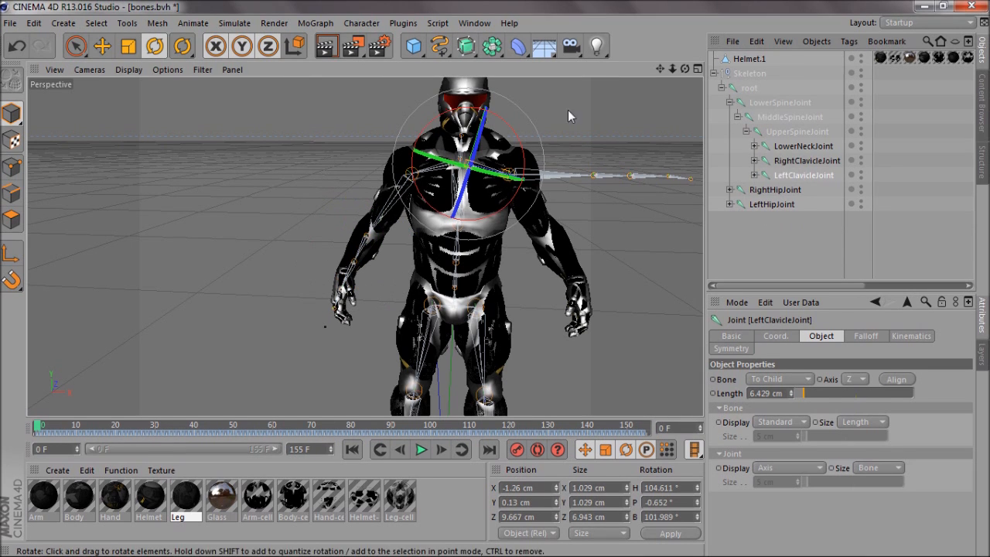
left_click(813, 190)
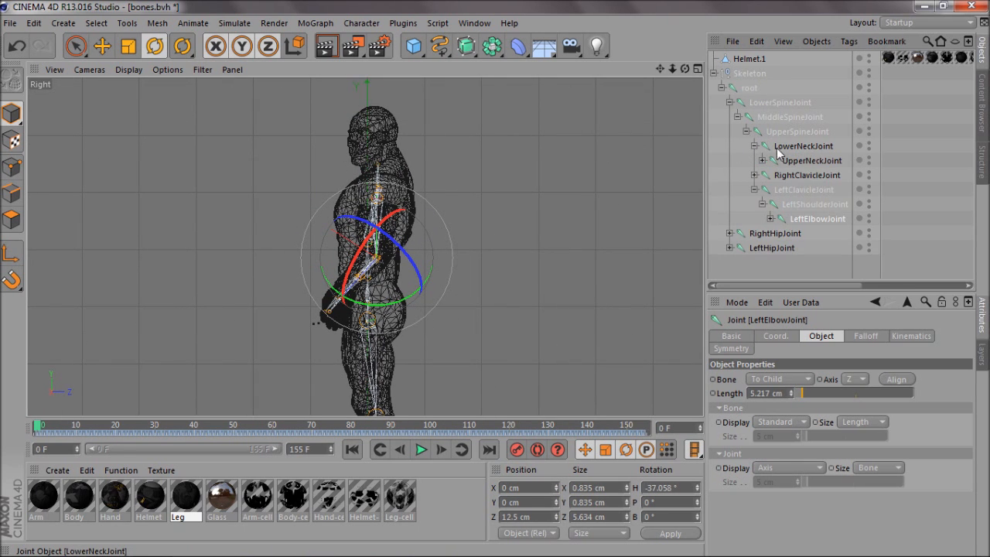
Select LowerNeckJoint and move it to fit inside the suit model
left_click(101, 45)
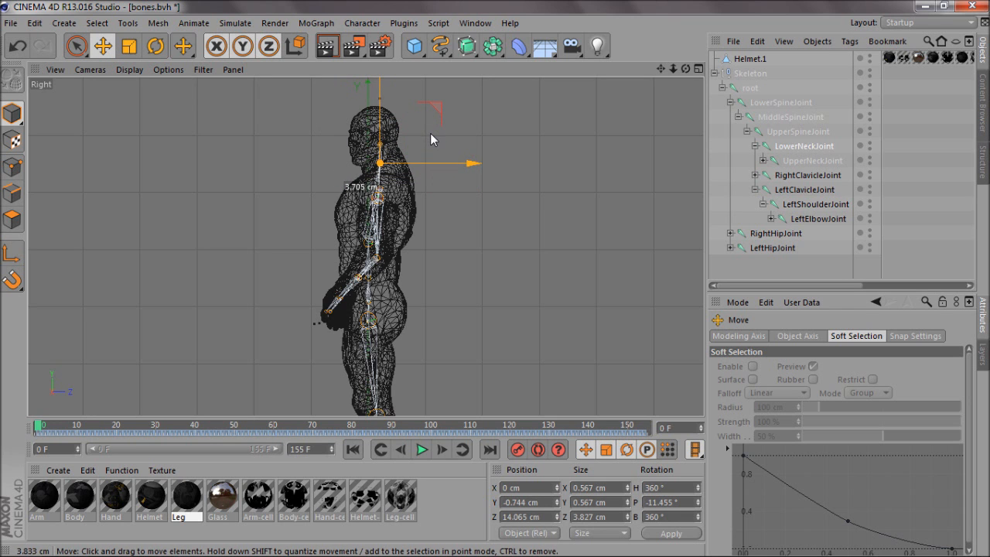
left_click(810, 160)
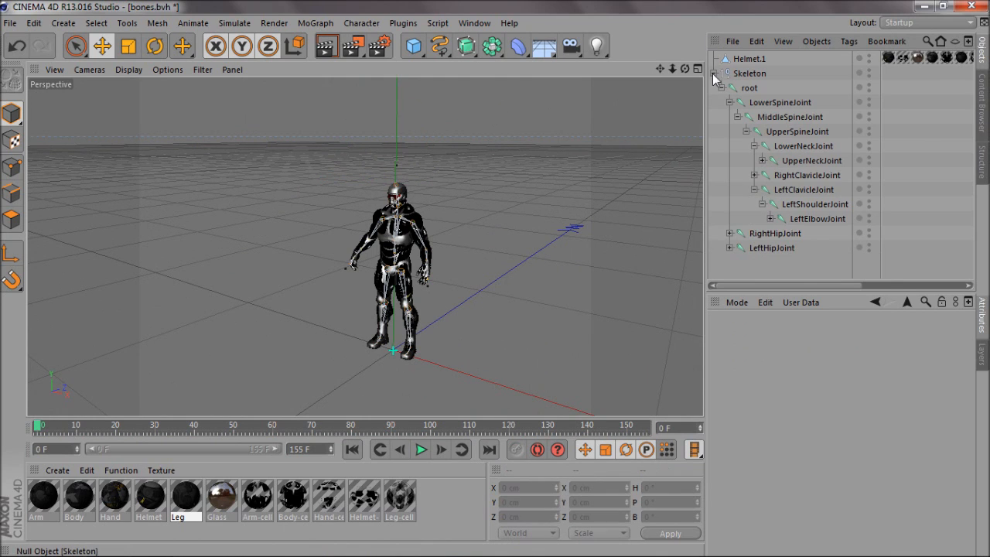
Collapse the joint hierarchy and select Skeleton with all its child joints
left_click(720, 74)
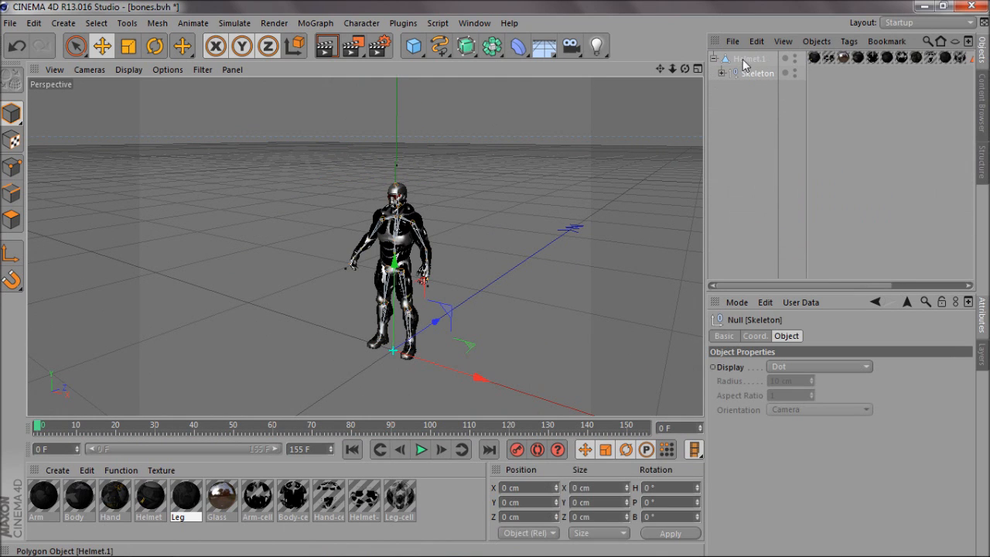
left_click(362, 22)
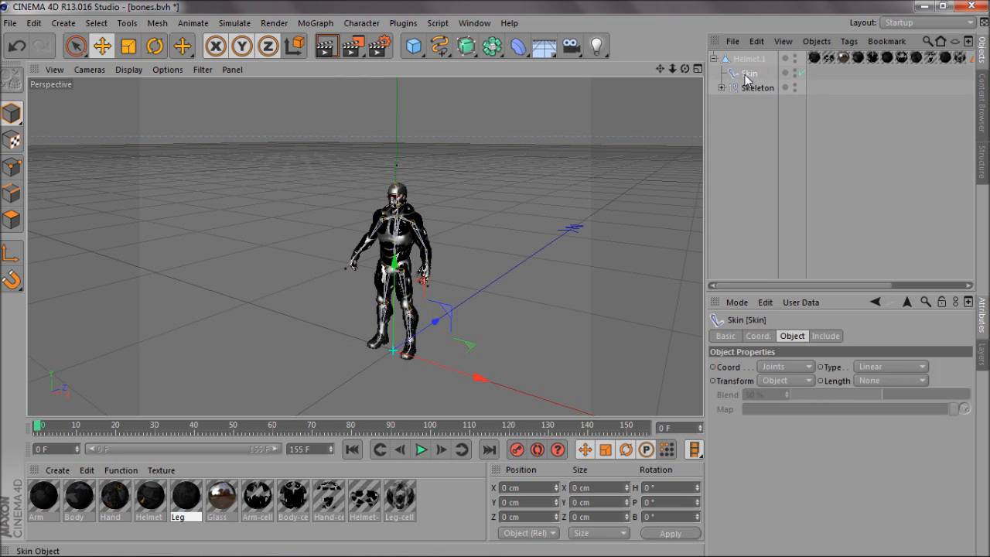
right_click(744, 73)
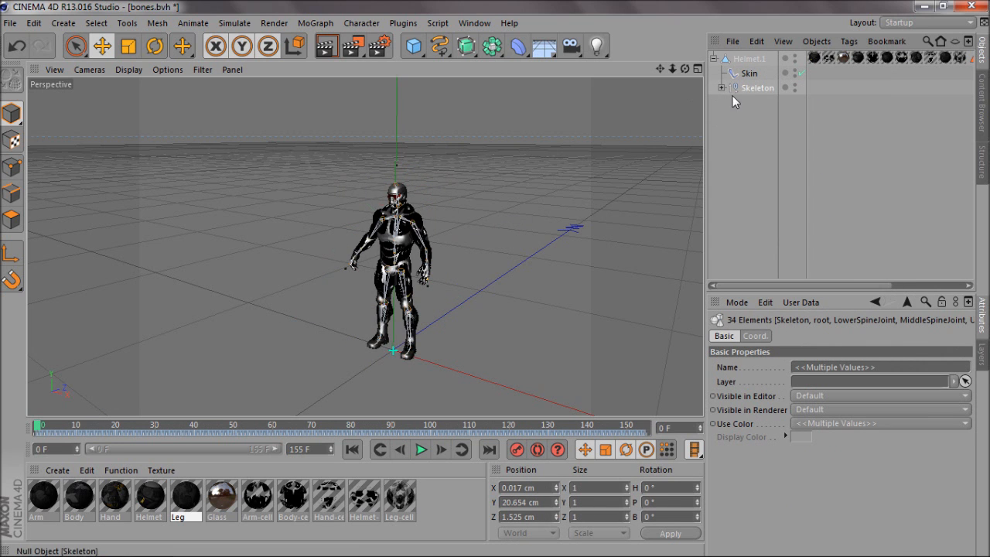
left_click(756, 87)
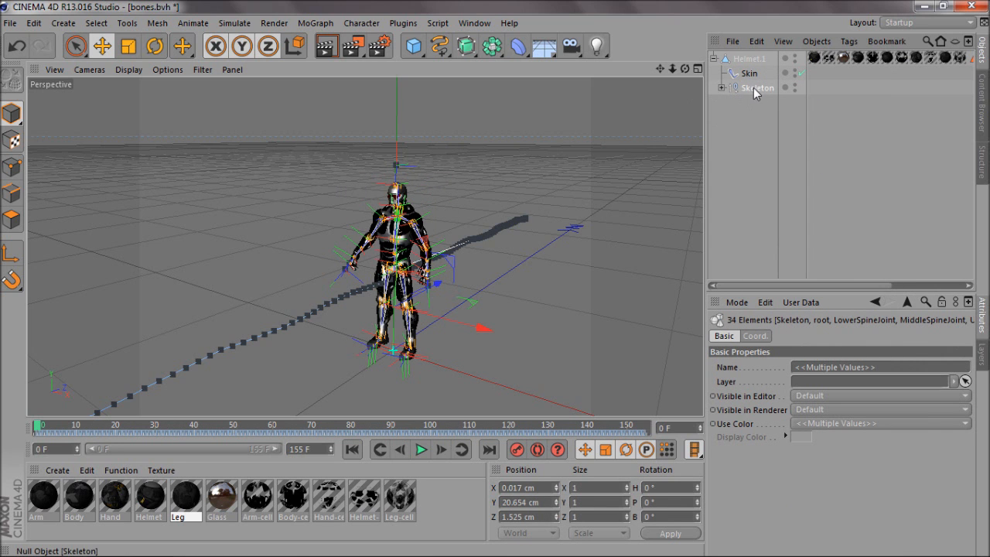
Add Skin and Helmet.1 to the selection and bind the model to the joints
left_click(752, 73)
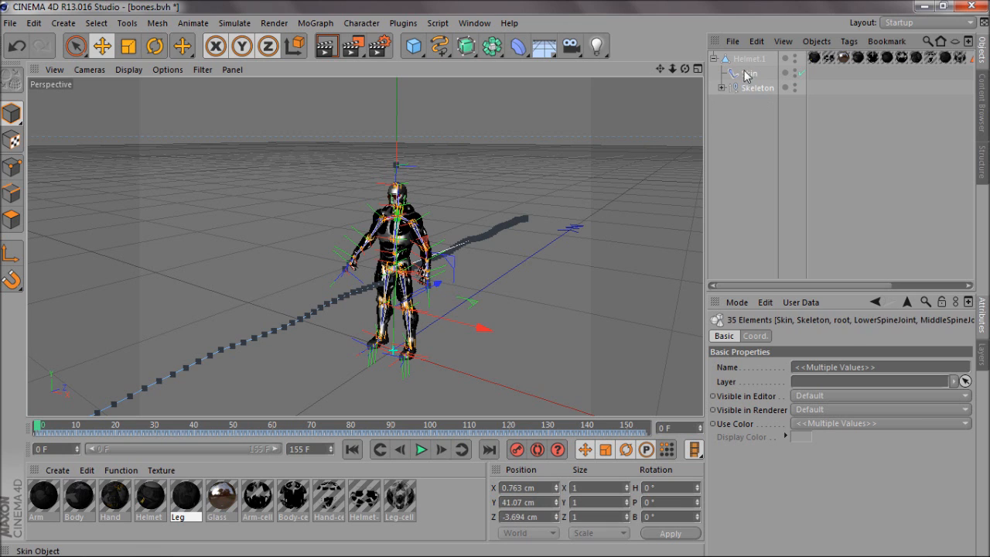
left_click(361, 22)
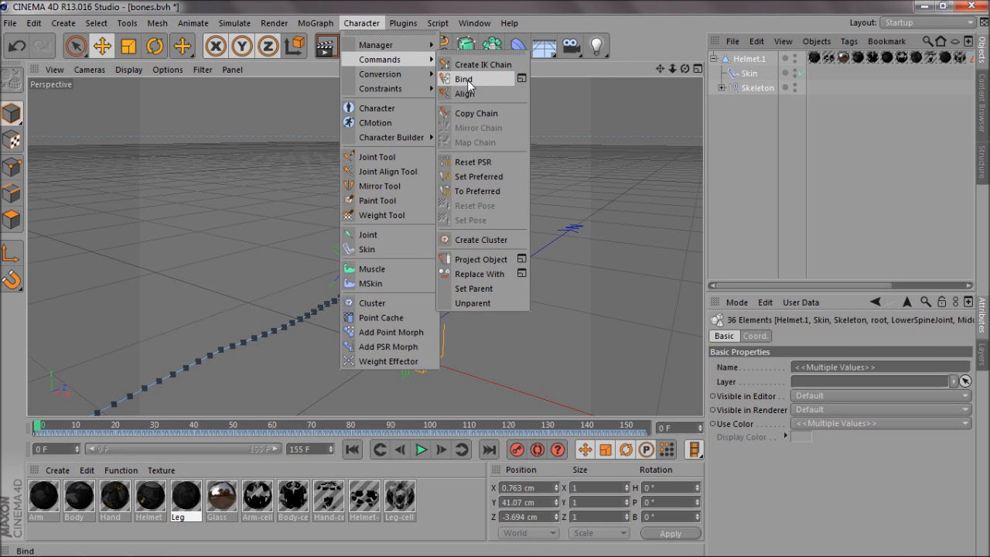
left_click(468, 80)
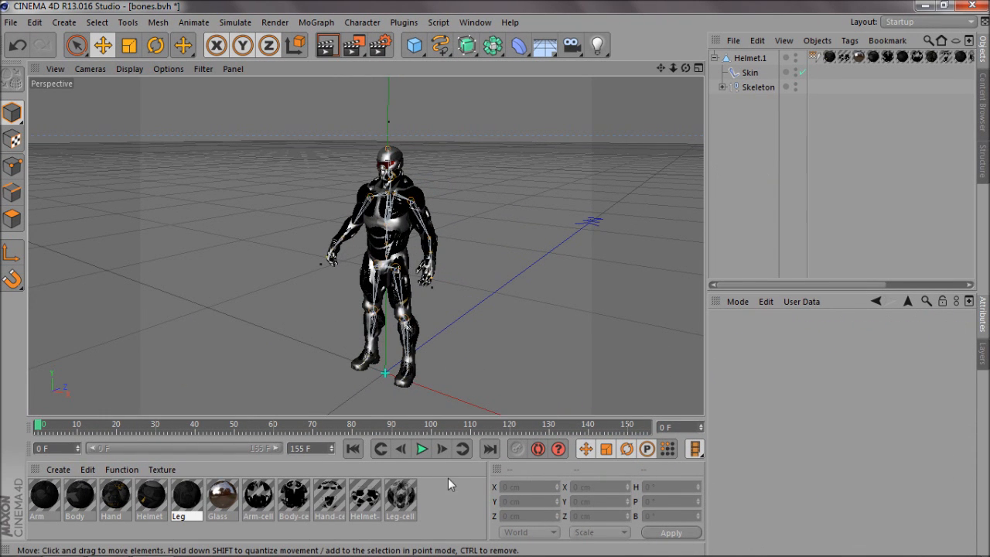
Play the run animation and pause around frame 38
left_click(421, 449)
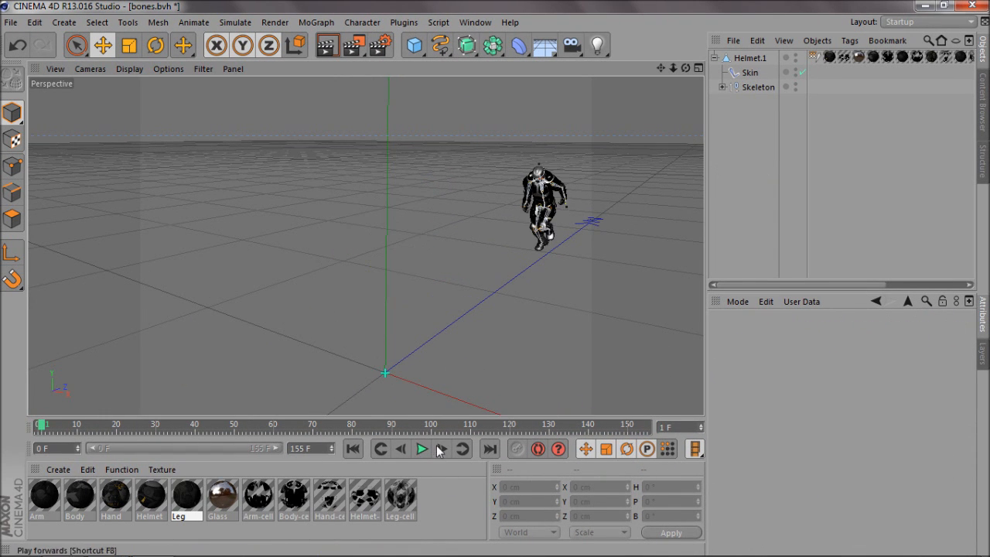
left_click(424, 449)
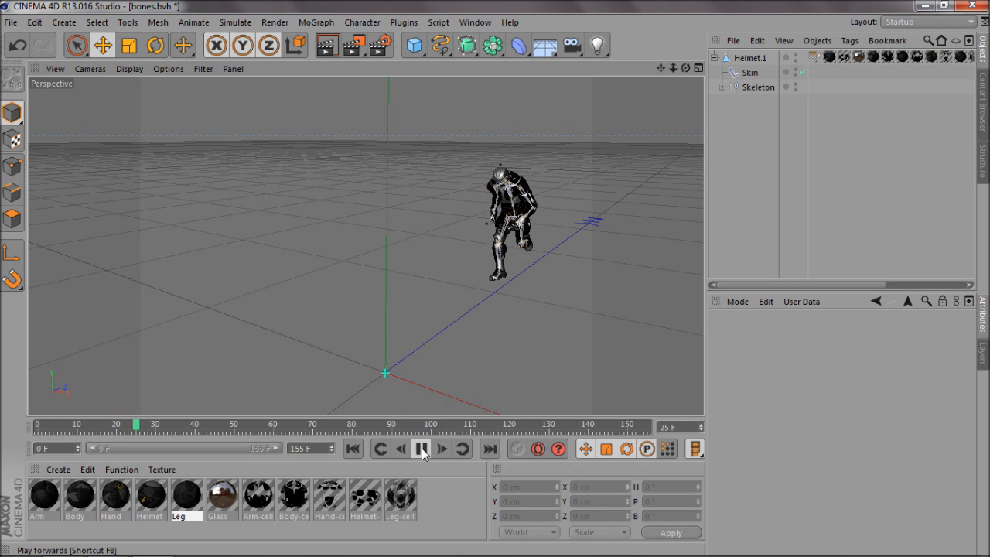
left_click(420, 448)
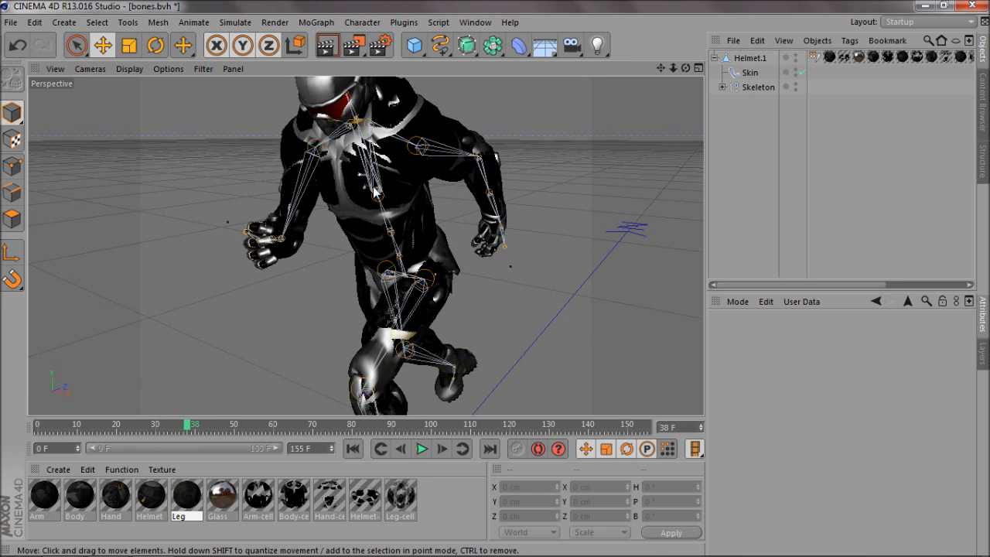
mouse_move(470, 222)
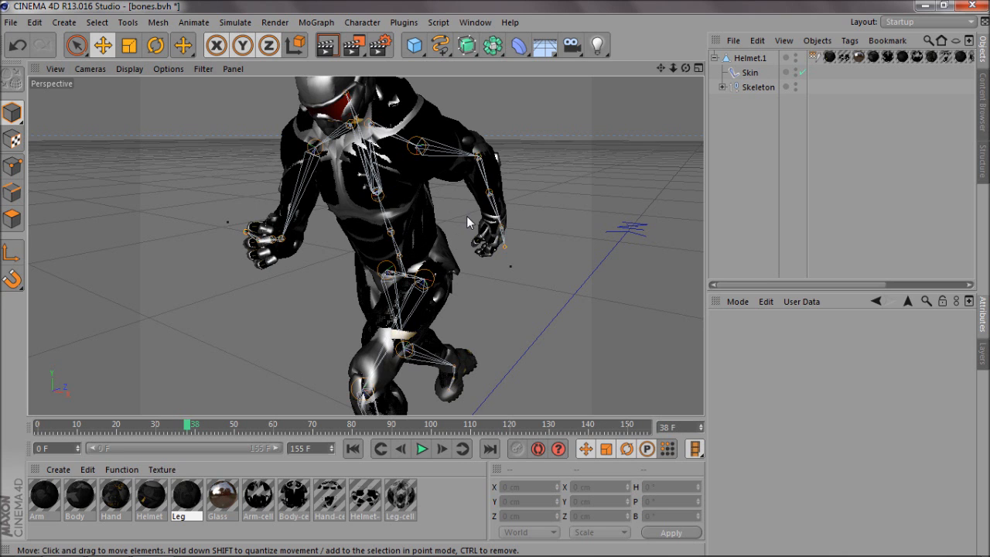
Expand Skeleton and select MiddleSpineJoint, then UpperSpineJoint, to inspect their influence
left_click(729, 87)
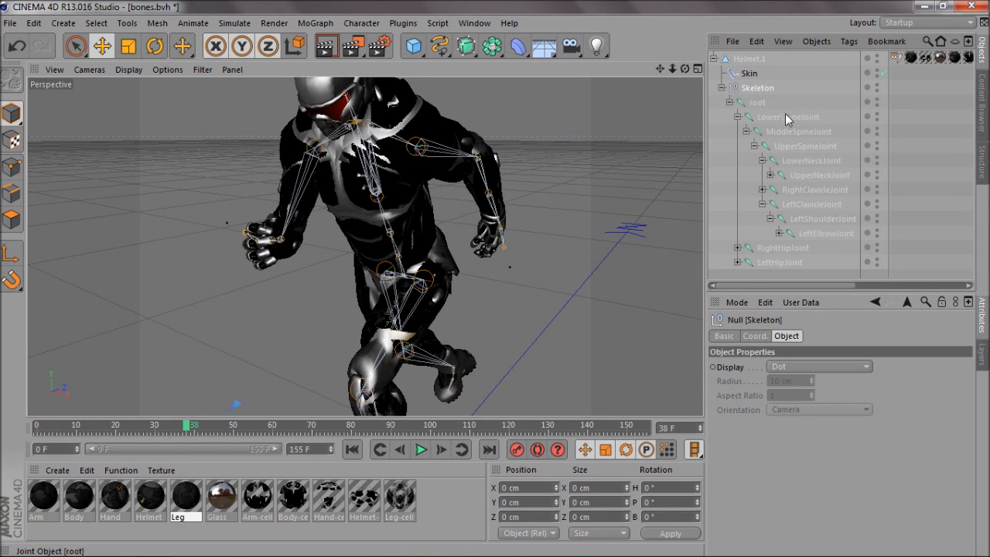
left_click(362, 23)
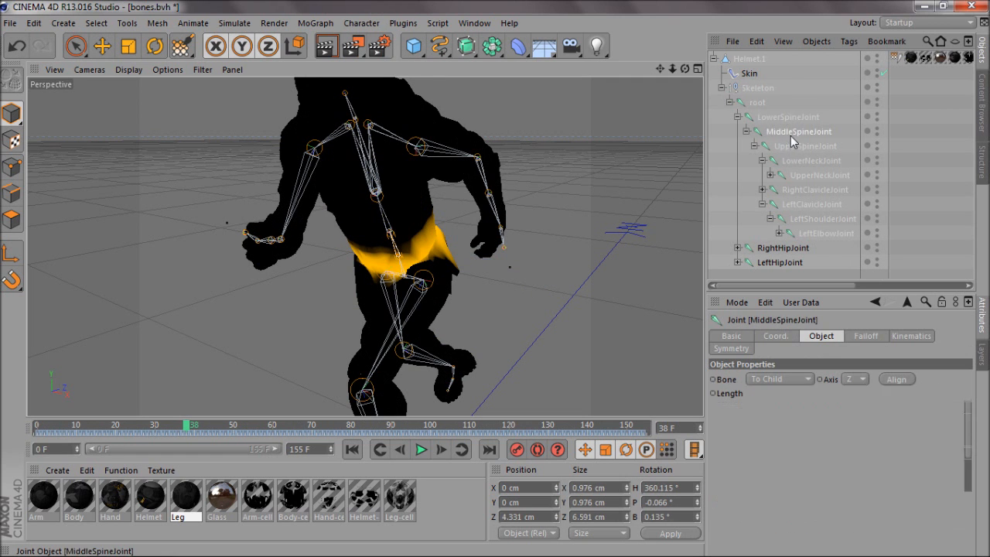
left_click(806, 145)
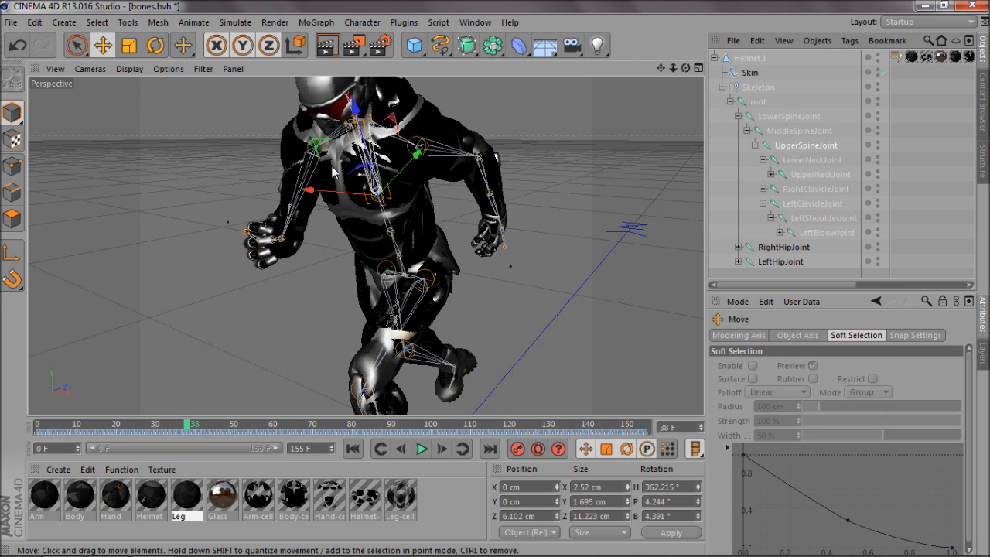
mouse_move(474, 177)
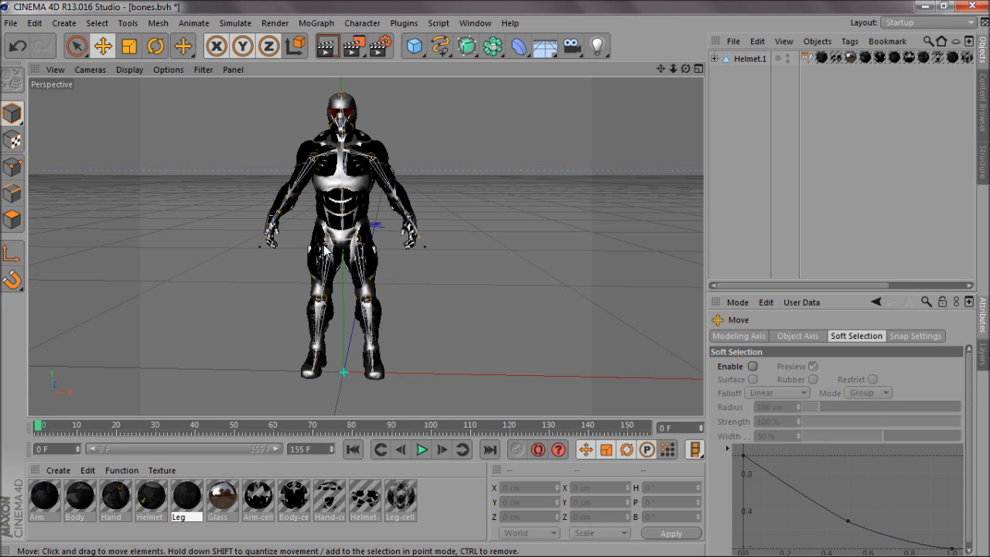
Orbit the view, jump to frame 0, and scrub the run to frame 51
left_click_drag(42, 425, 177, 425)
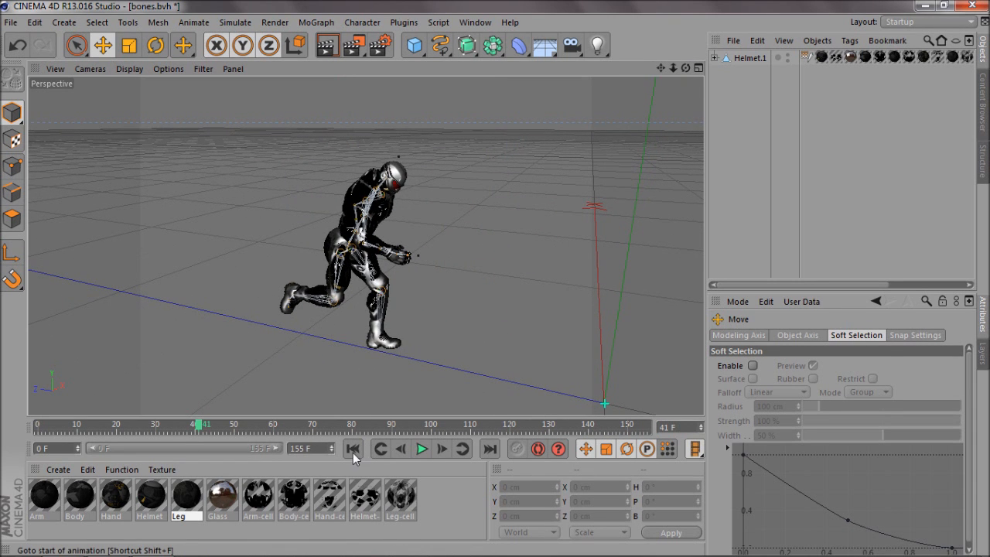
left_click(353, 448)
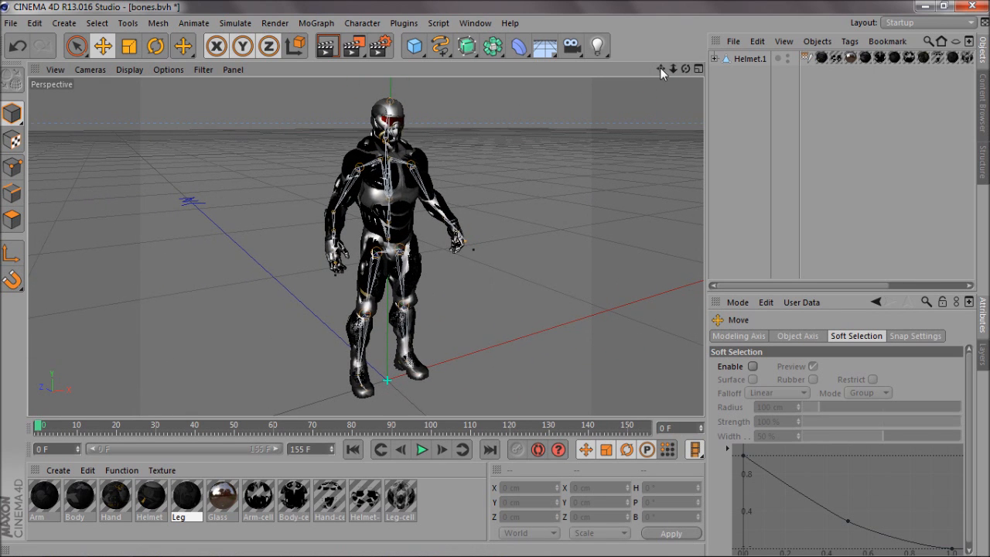
left_click_drag(42, 424, 240, 424)
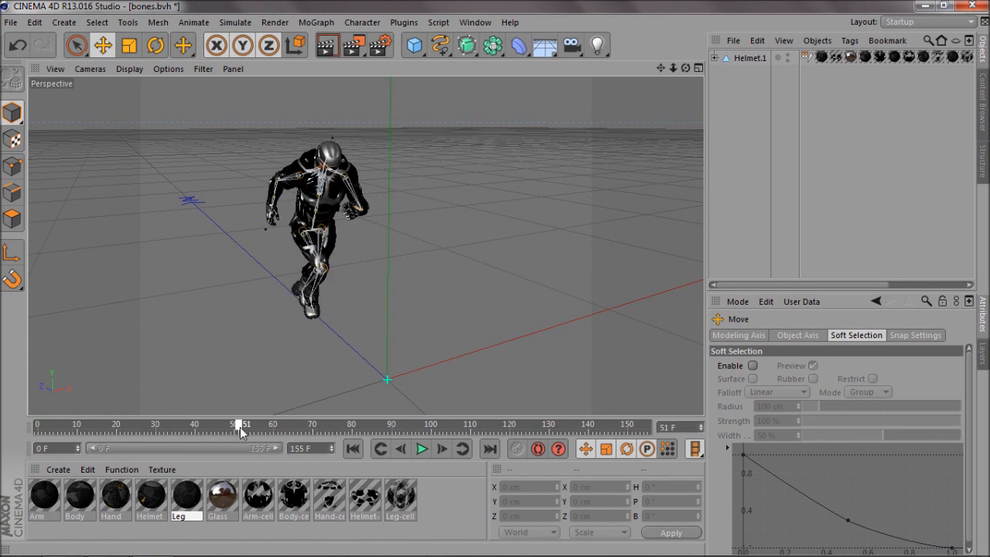